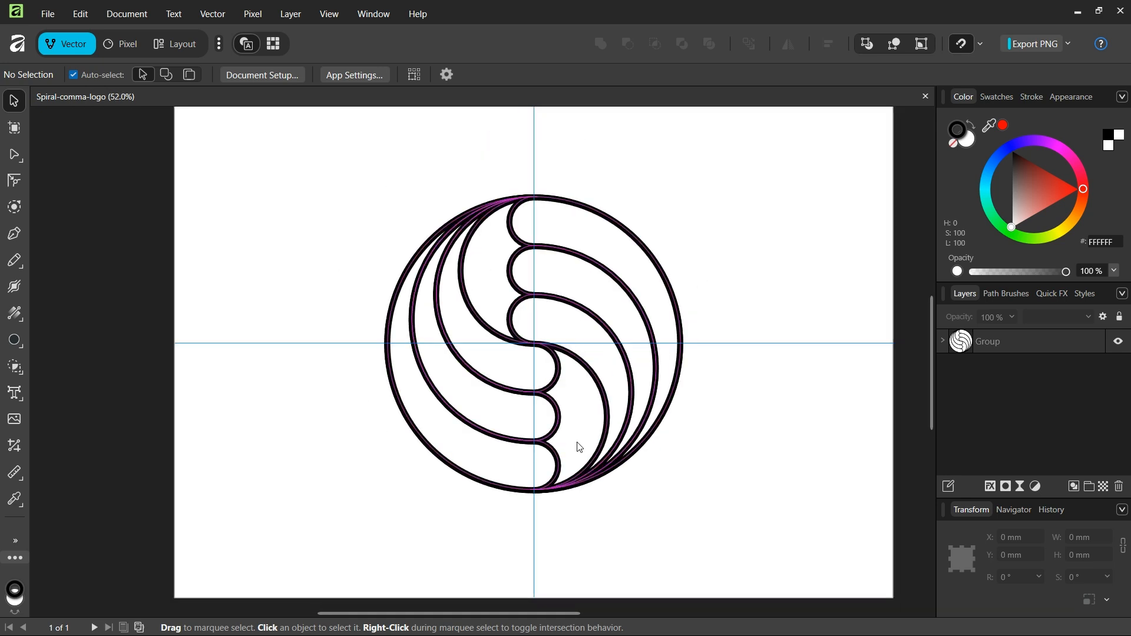
{"action": "mouse_move", "coordinate": [464, 392]}
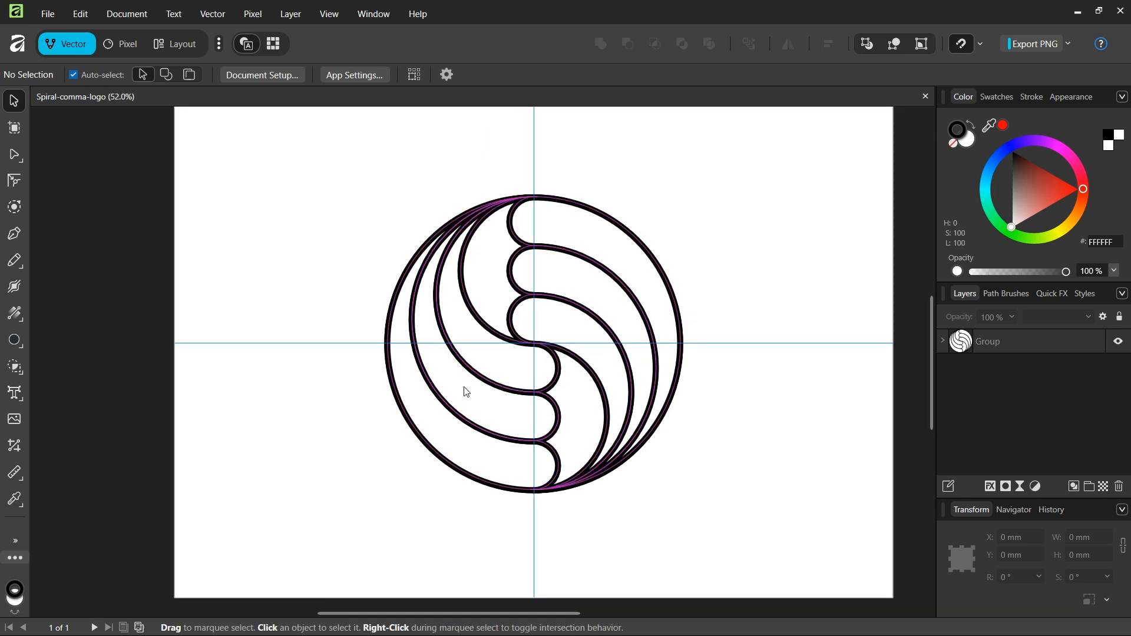
{"action": "mouse_move", "coordinate": [429, 365]}
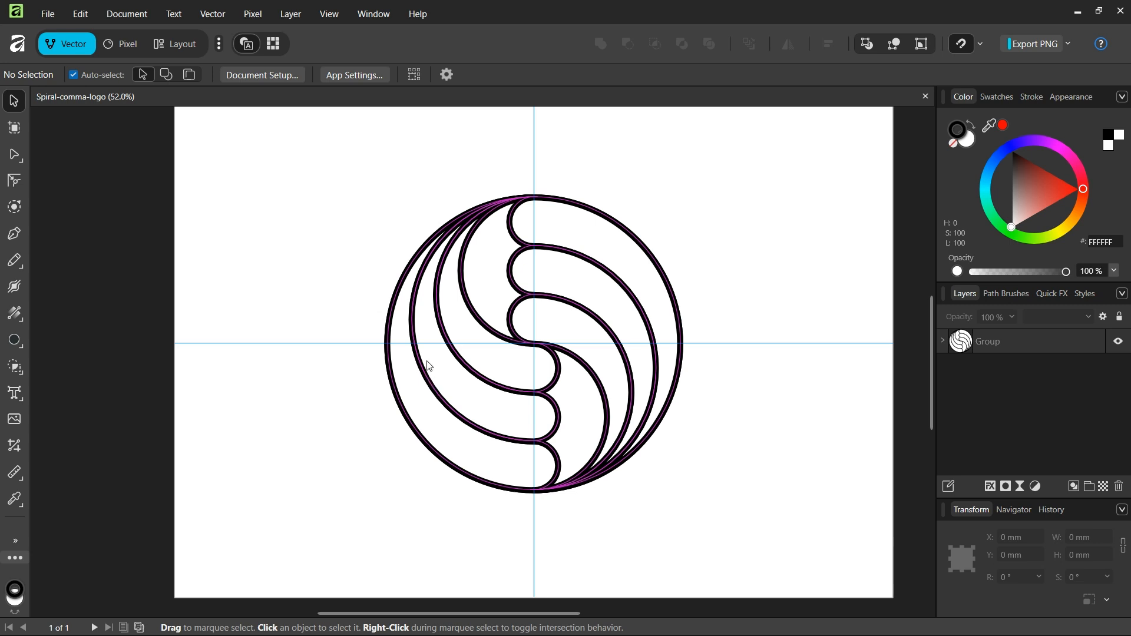
{"action": "mouse_move", "coordinate": [441, 322]}
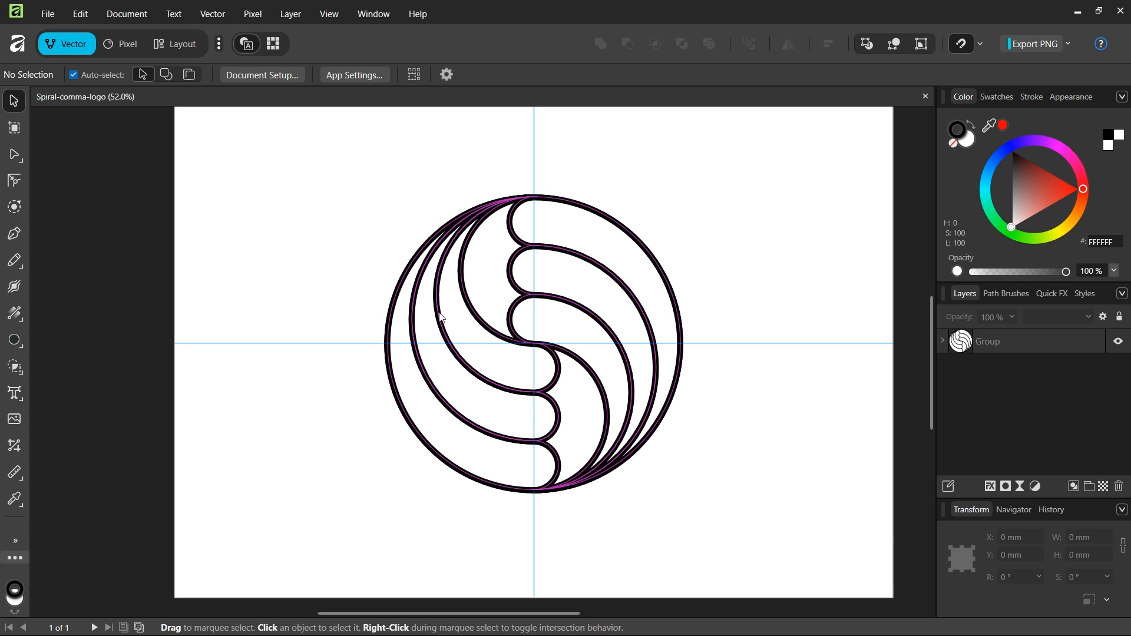
{"action": "mouse_move", "coordinate": [474, 368]}
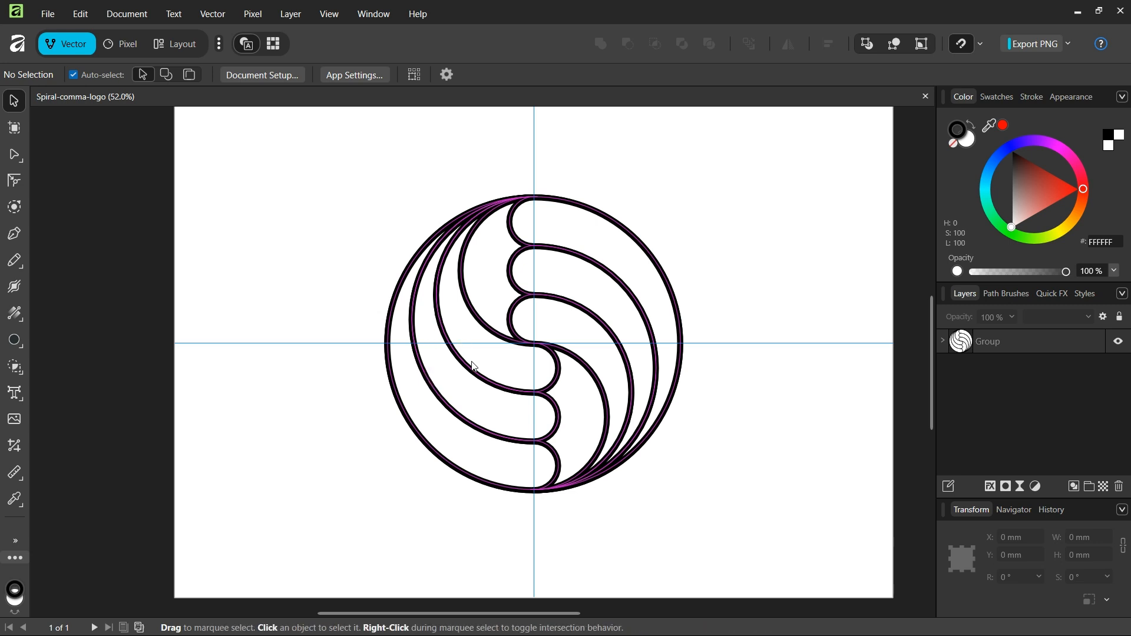
Add a horizontal guide at 148.5 mm and a vertical guide at 210 mm through the page centre.
{"action": "left_click", "coordinate": [473, 367]}
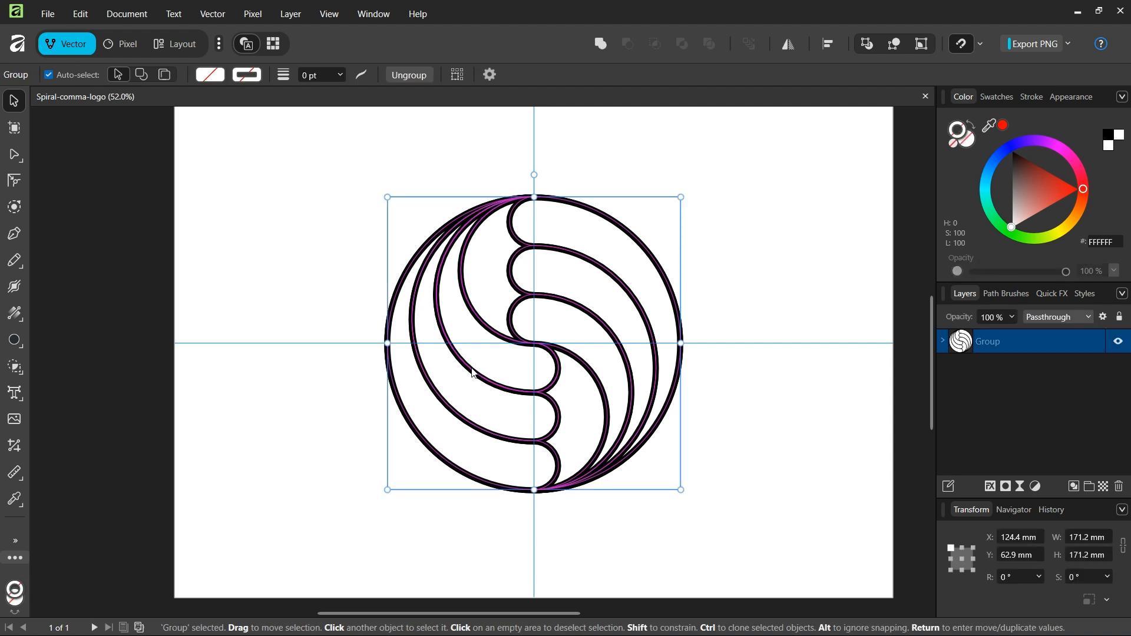
{"action": "mouse_move", "coordinate": [445, 299]}
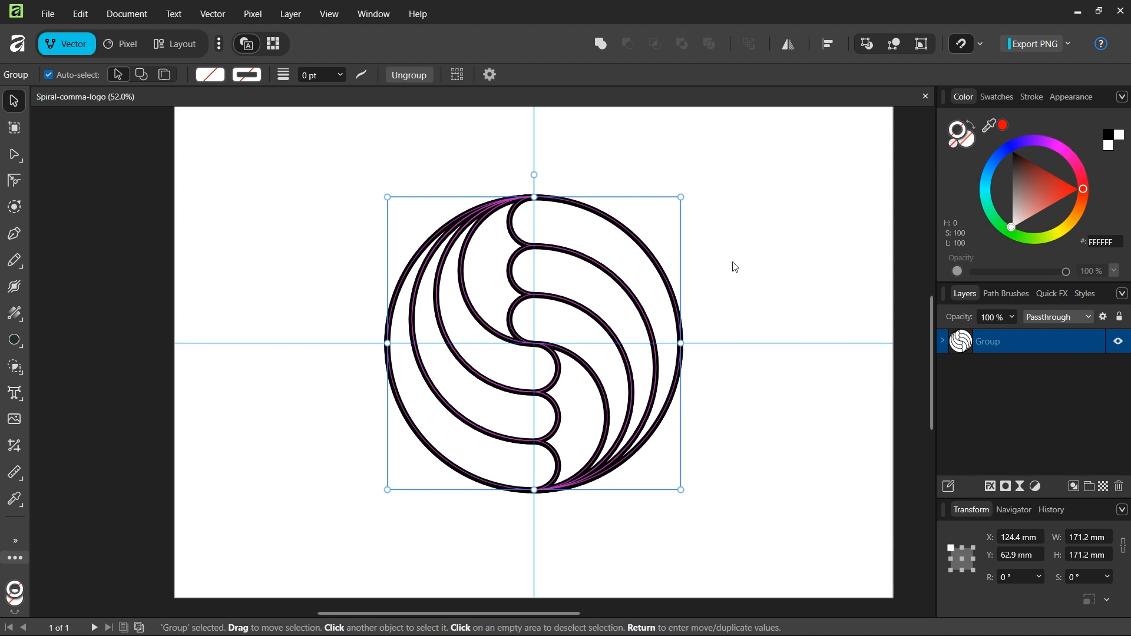
{"action": "mouse_move", "coordinate": [725, 198]}
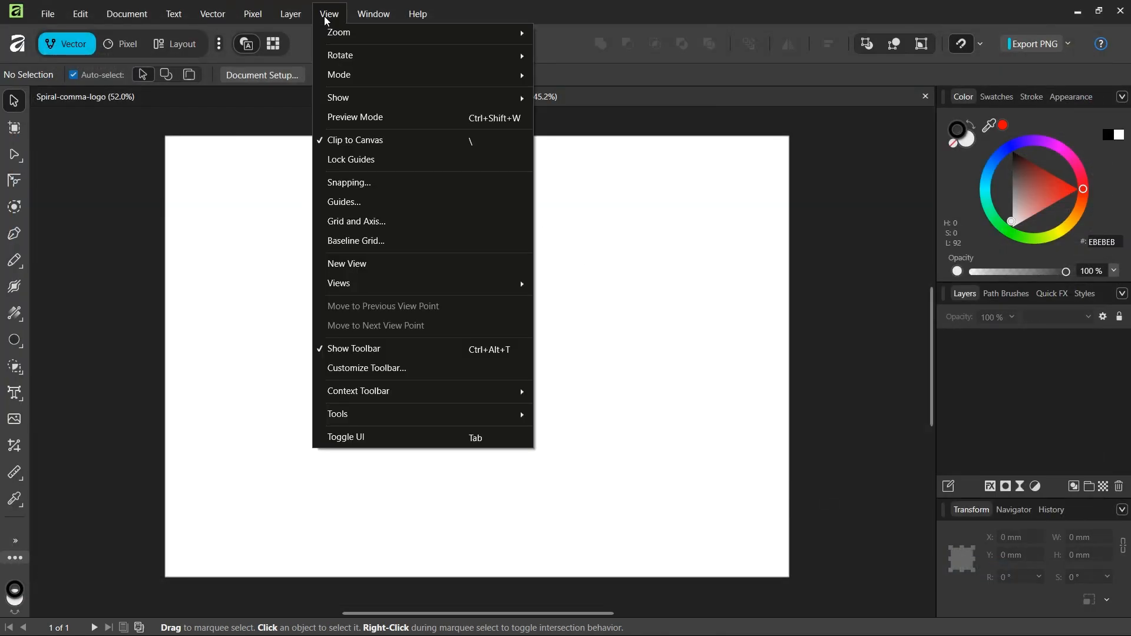
{"action": "left_click", "coordinate": [344, 201]}
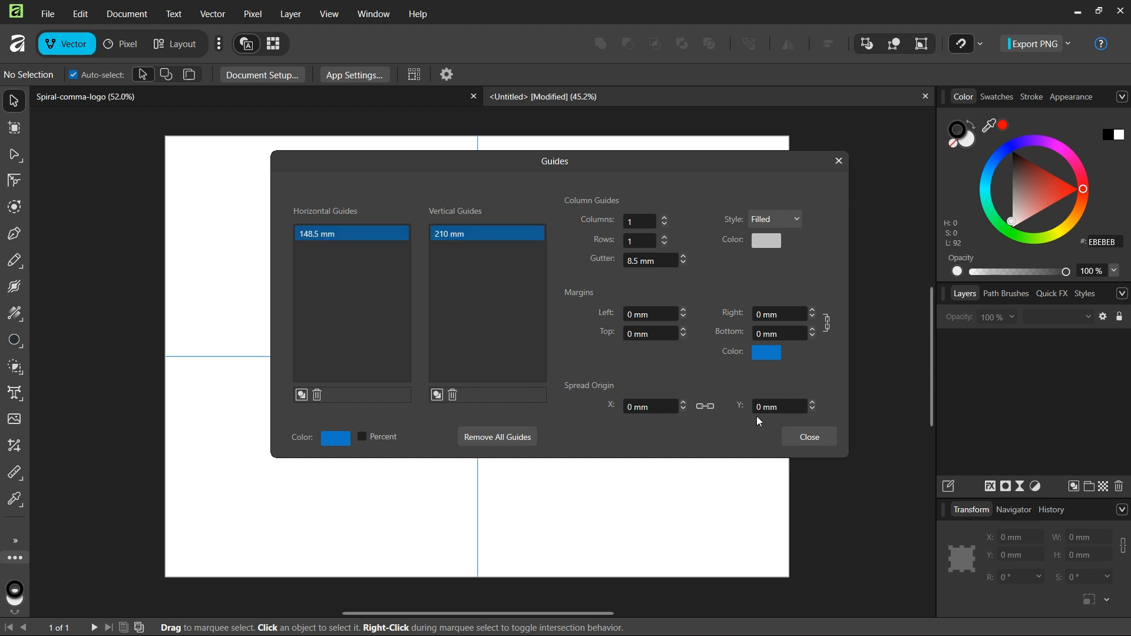
{"action": "left_click", "coordinate": [809, 435]}
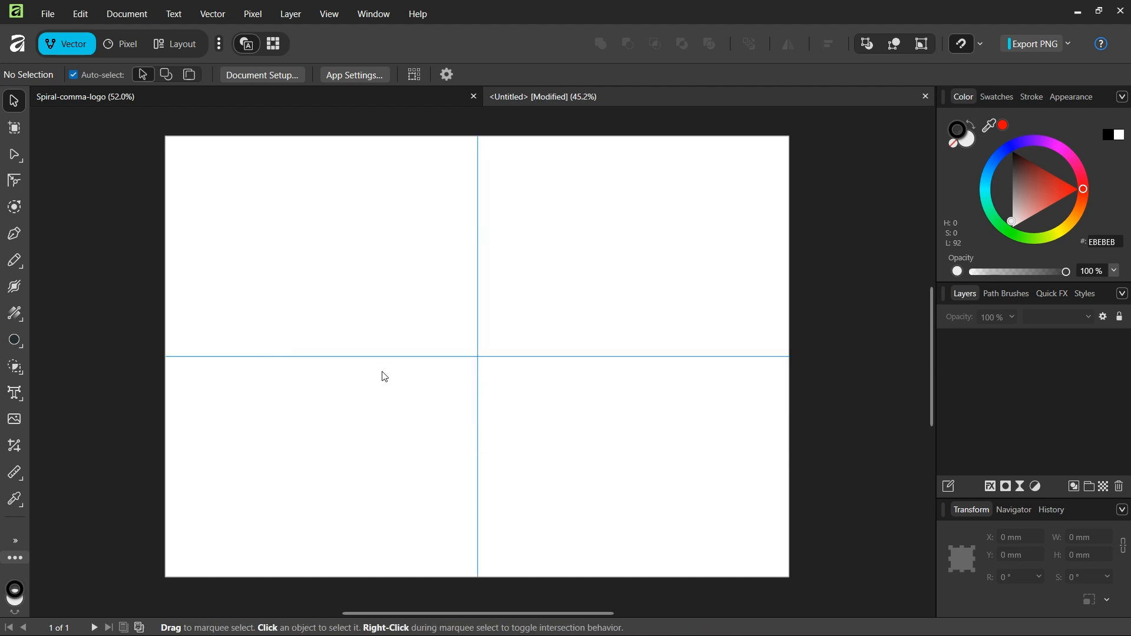
{"action": "mouse_move", "coordinate": [151, 367]}
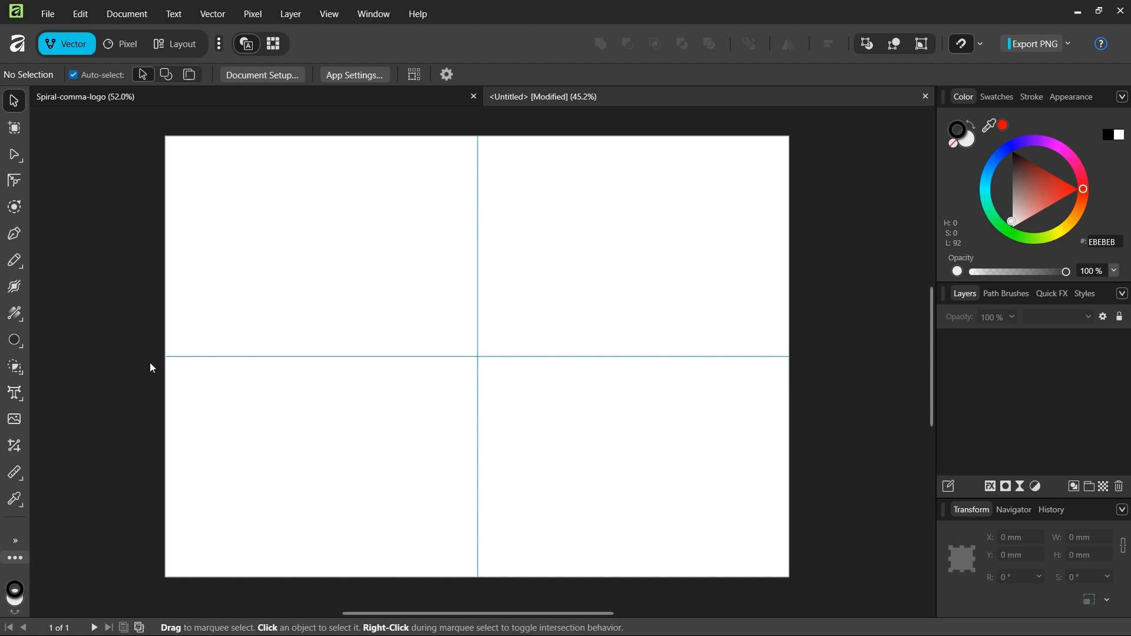
Set up the Ellipse Tool with no fill and a 10 pt stroke.
{"action": "left_click", "coordinate": [14, 340]}
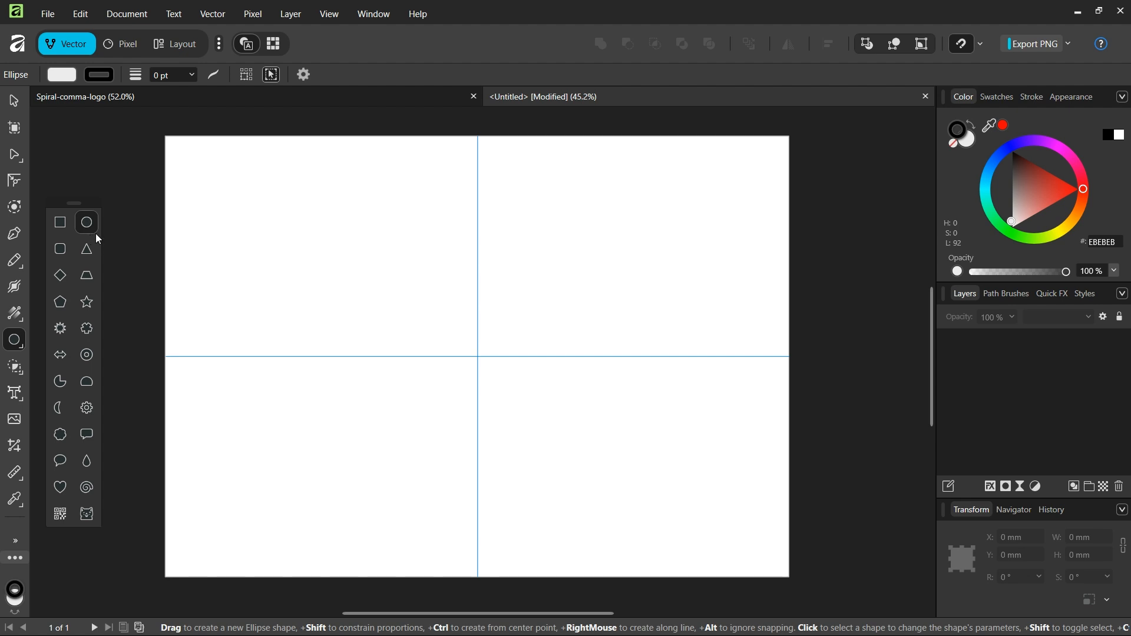
{"action": "left_click", "coordinate": [61, 74]}
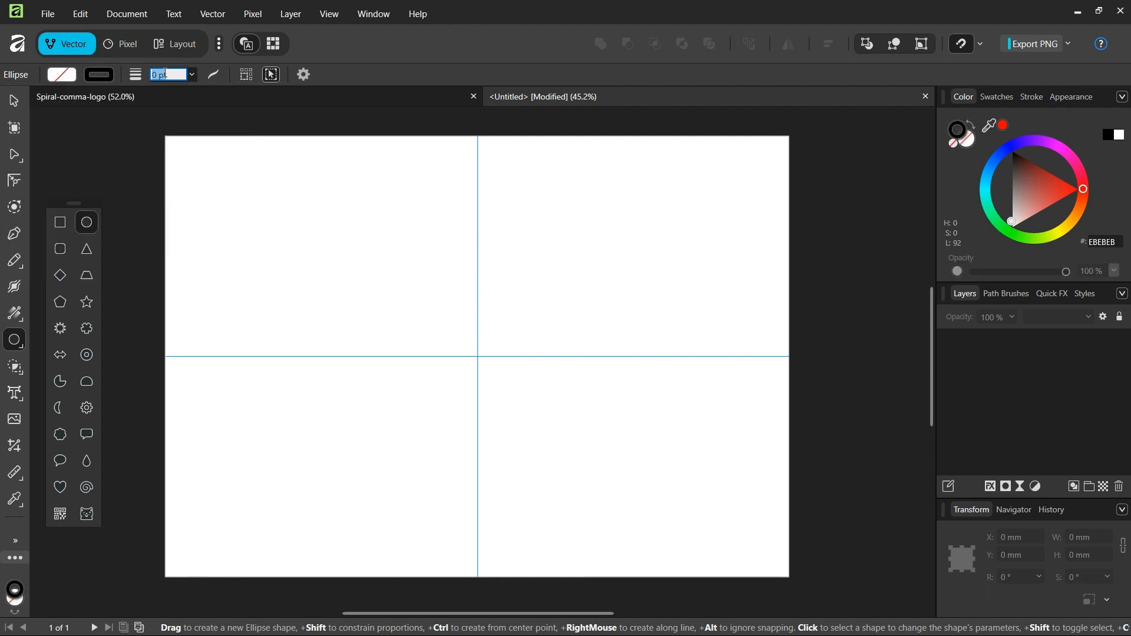
{"action": "type", "text": "10"}
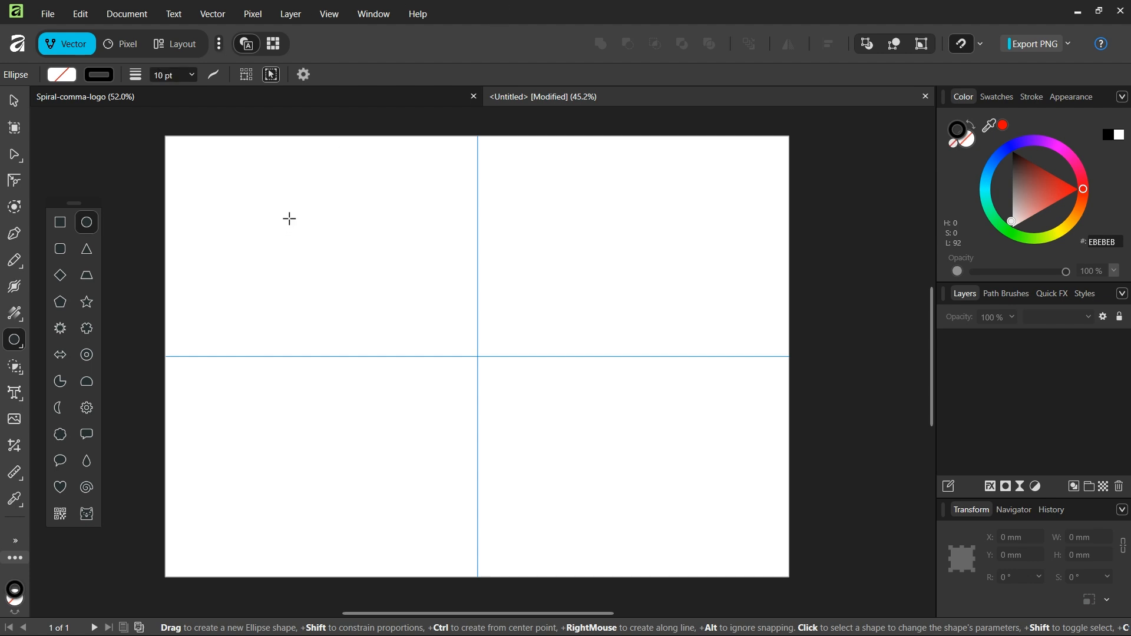
Draw a circle, size it to 120 × 120 mm and centre it on the guide crossing.
{"action": "left_click_drag", "start_coordinate": [287, 219], "coordinate": [337, 259]}
{"action": "type", "text": "120"}
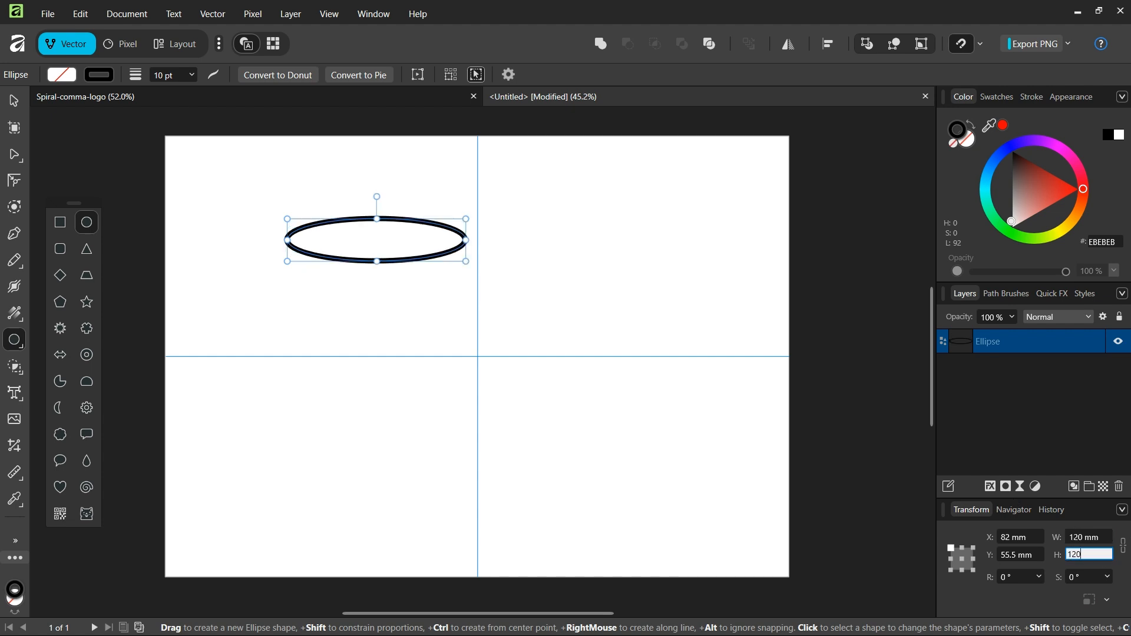
{"action": "key", "text": "Enter"}
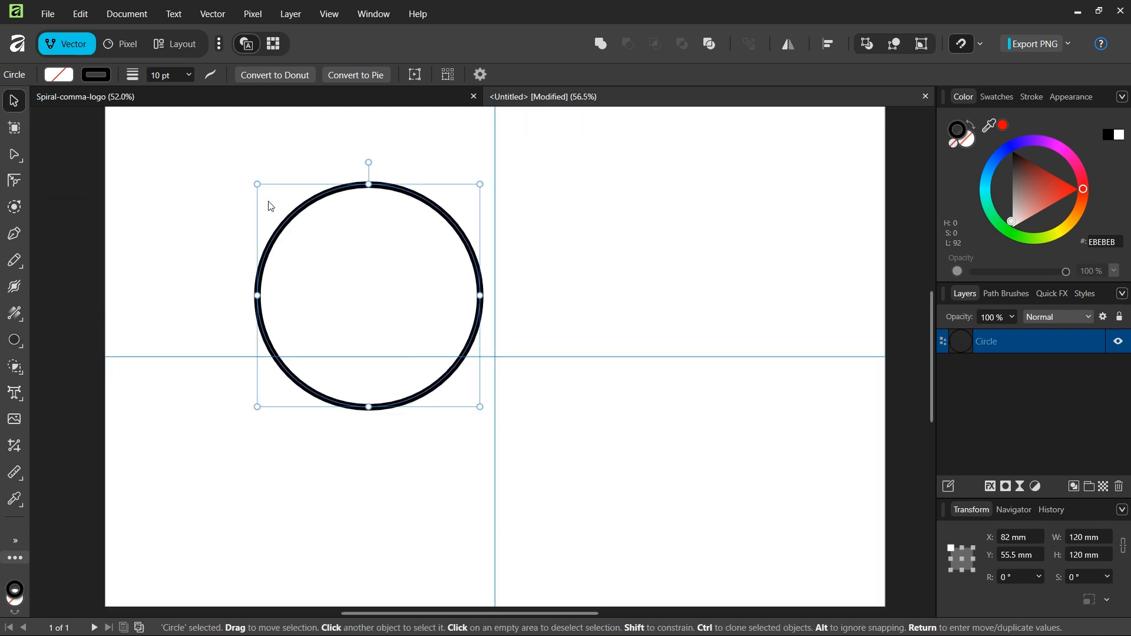
{"action": "mouse_move", "coordinate": [282, 356]}
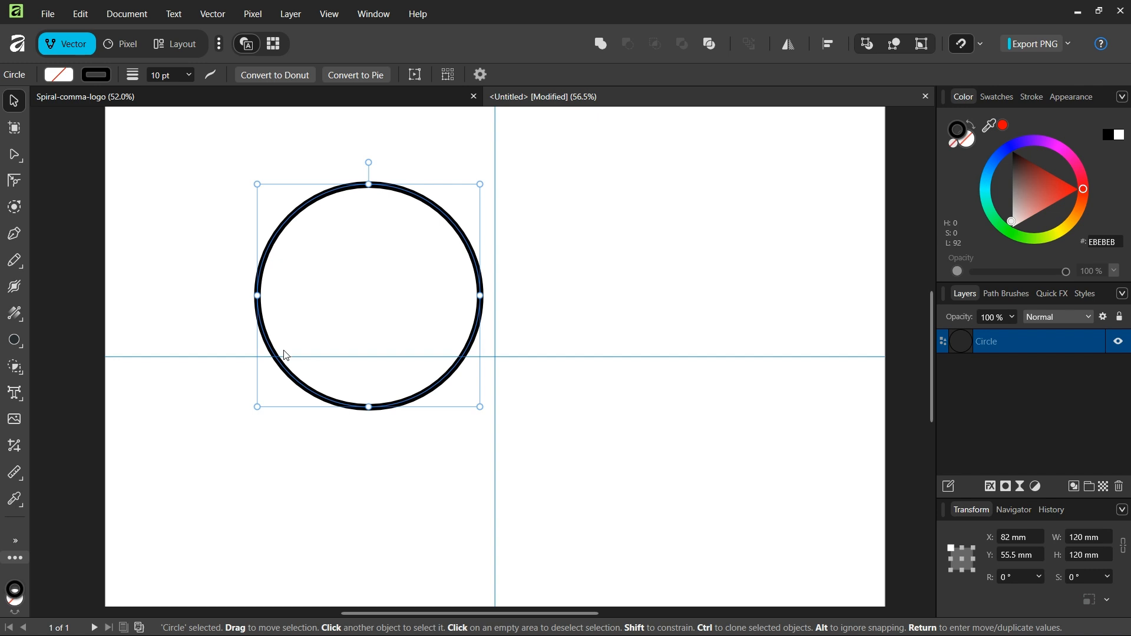
{"action": "mouse_move", "coordinate": [461, 240]}
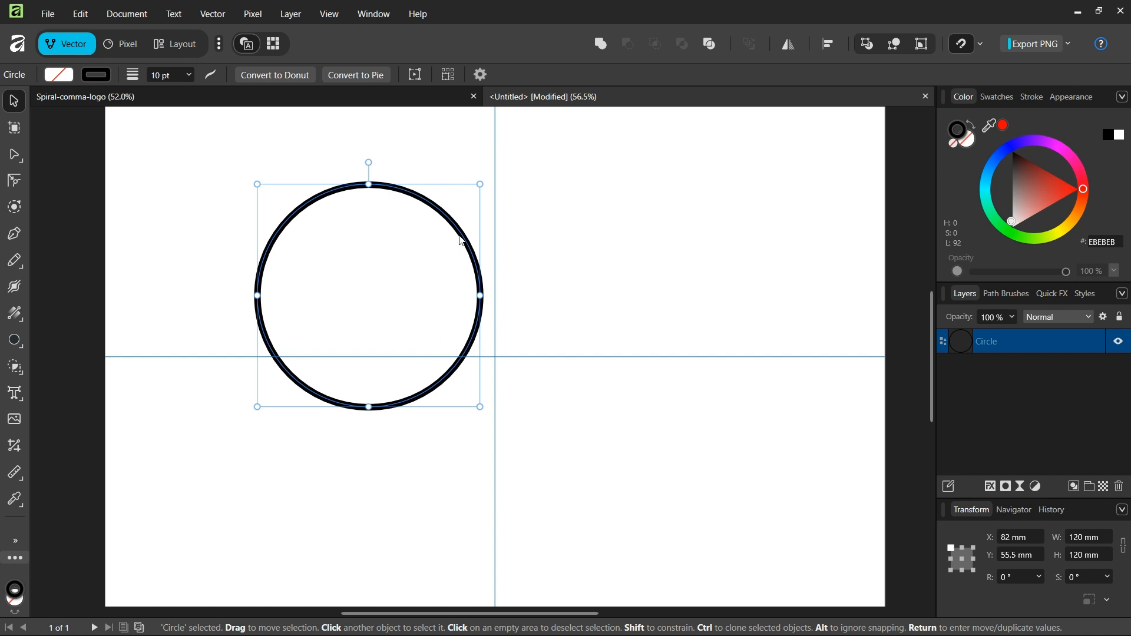
{"action": "left_click_drag", "start_coordinate": [368, 294], "coordinate": [469, 365]}
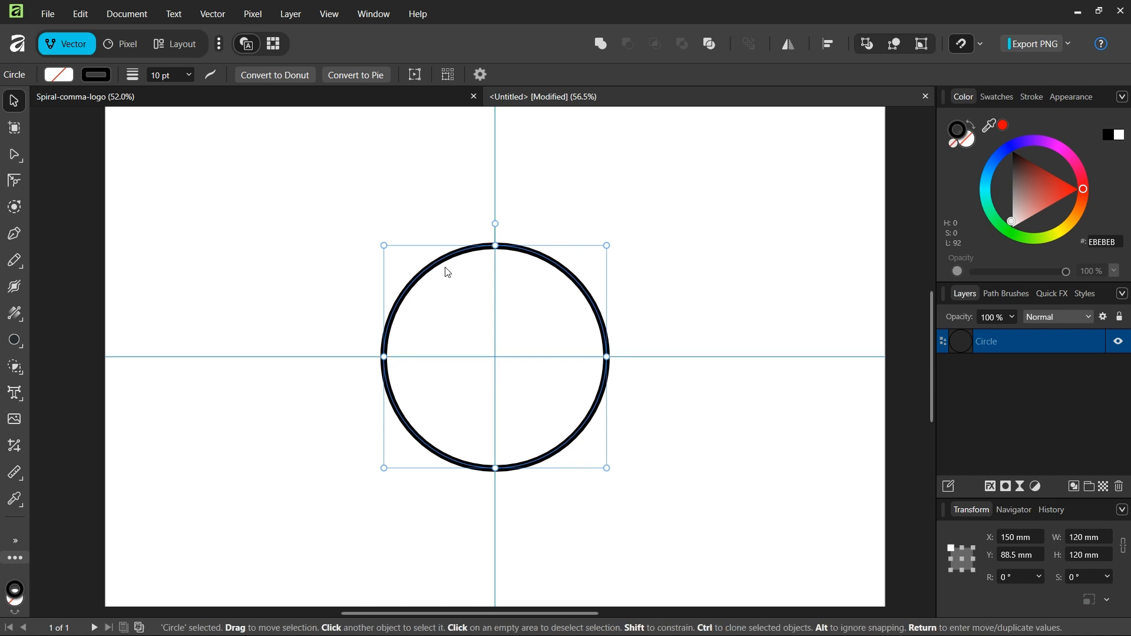
{"action": "mouse_move", "coordinate": [506, 424]}
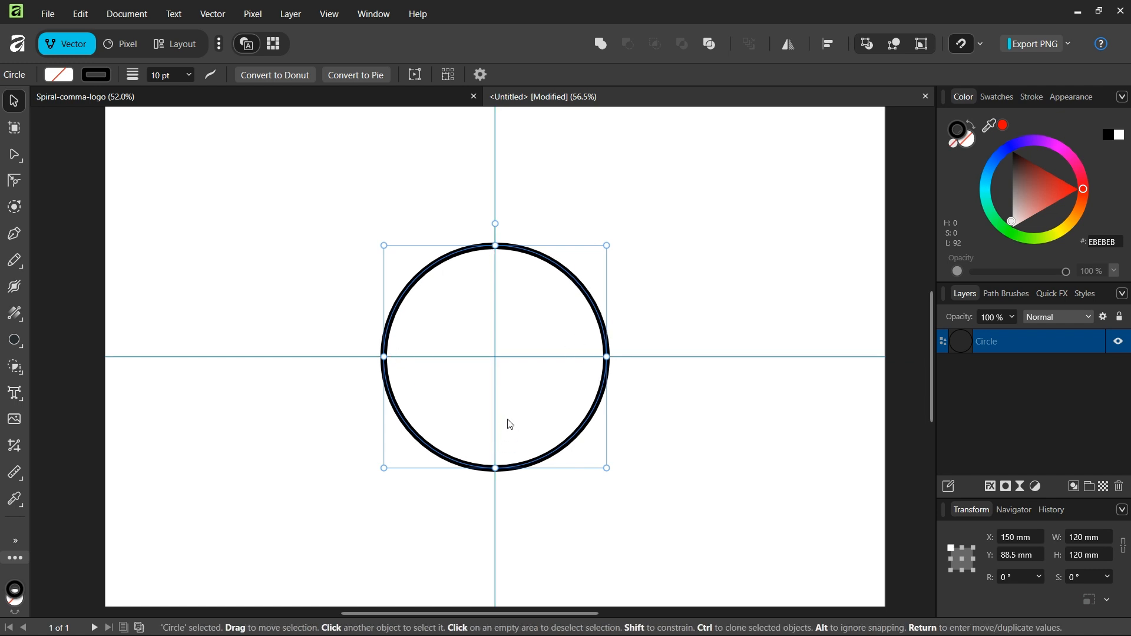
{"action": "mouse_move", "coordinate": [545, 356]}
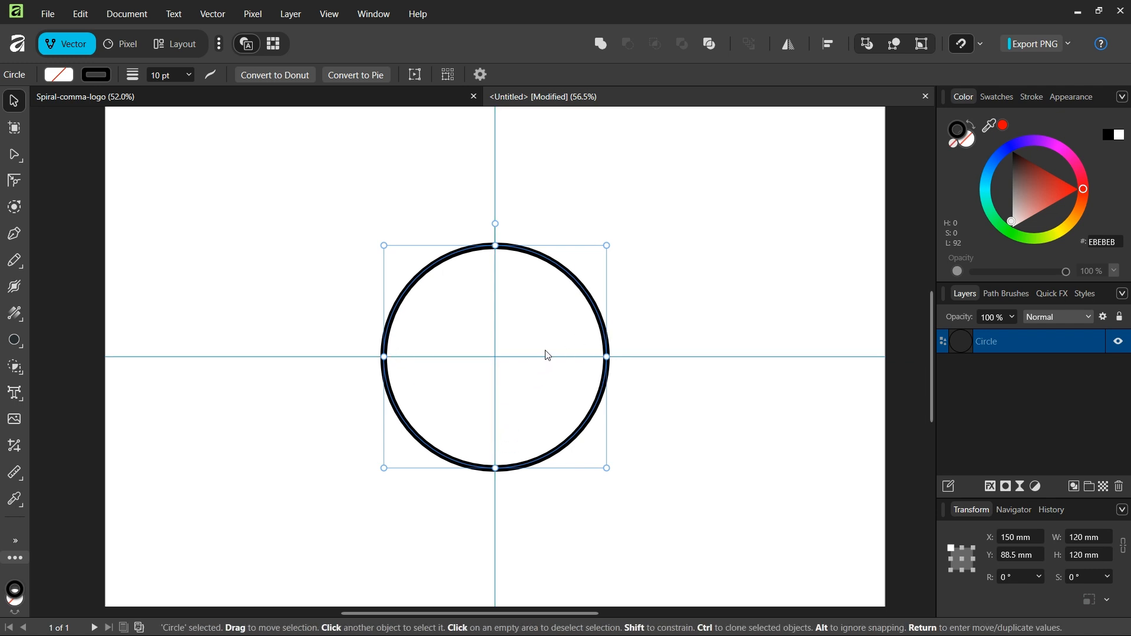
{"action": "mouse_move", "coordinate": [534, 307]}
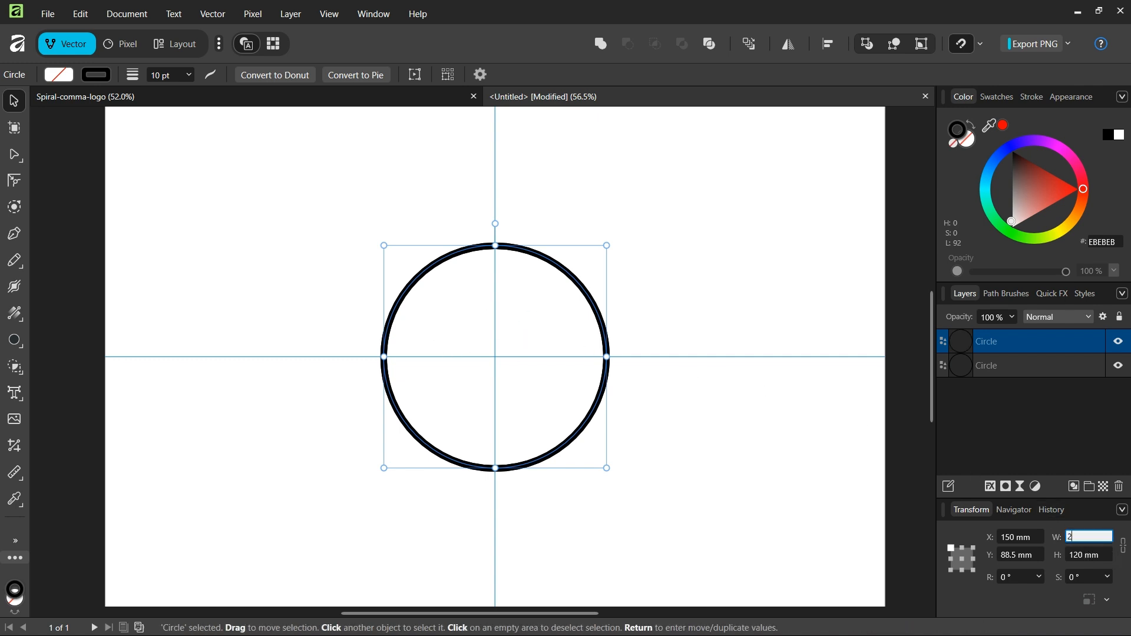
Resize the duplicate circle to 20 mm and place it at the top of the large circle on the vertical guide.
{"action": "type", "text": "20 mm"}
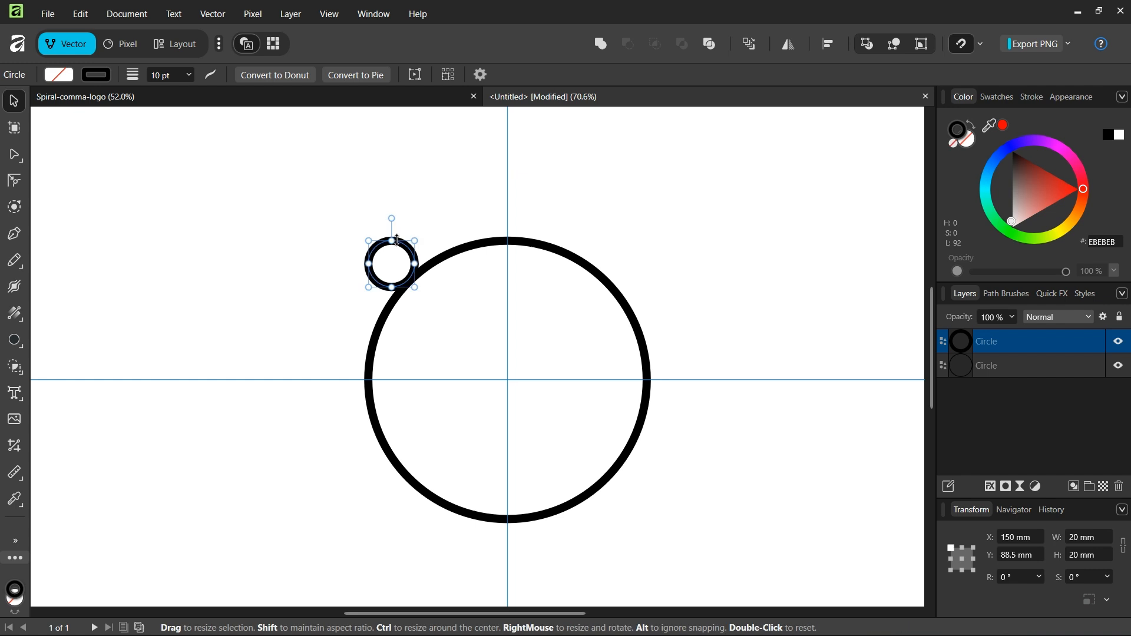
{"action": "left_click_drag", "start_coordinate": [392, 263], "coordinate": [497, 259]}
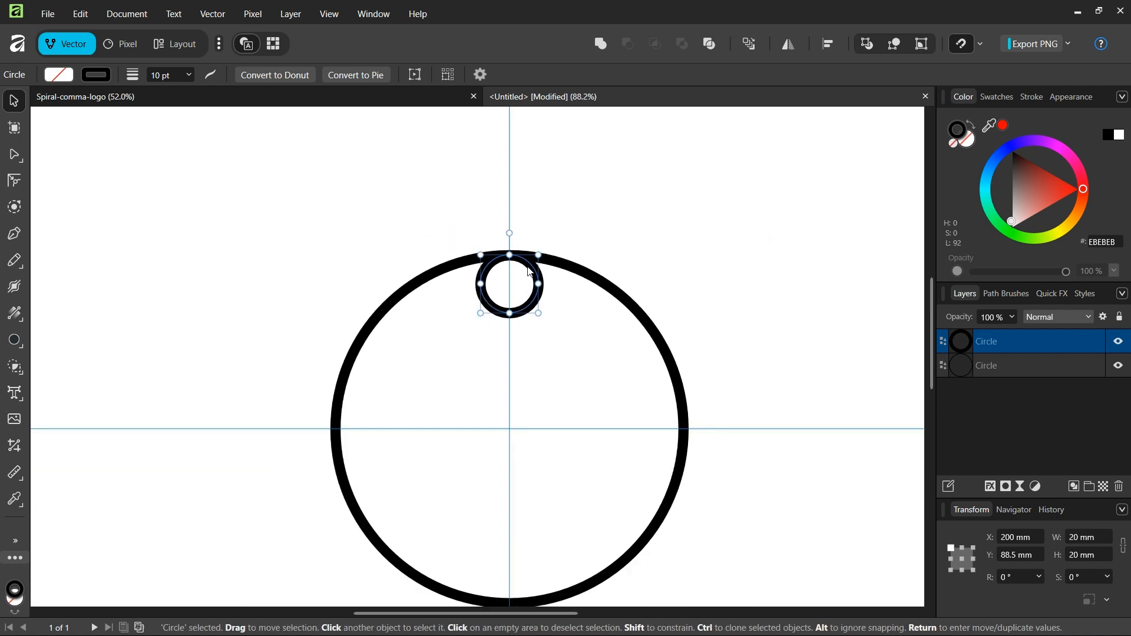
{"action": "mouse_move", "coordinate": [471, 258]}
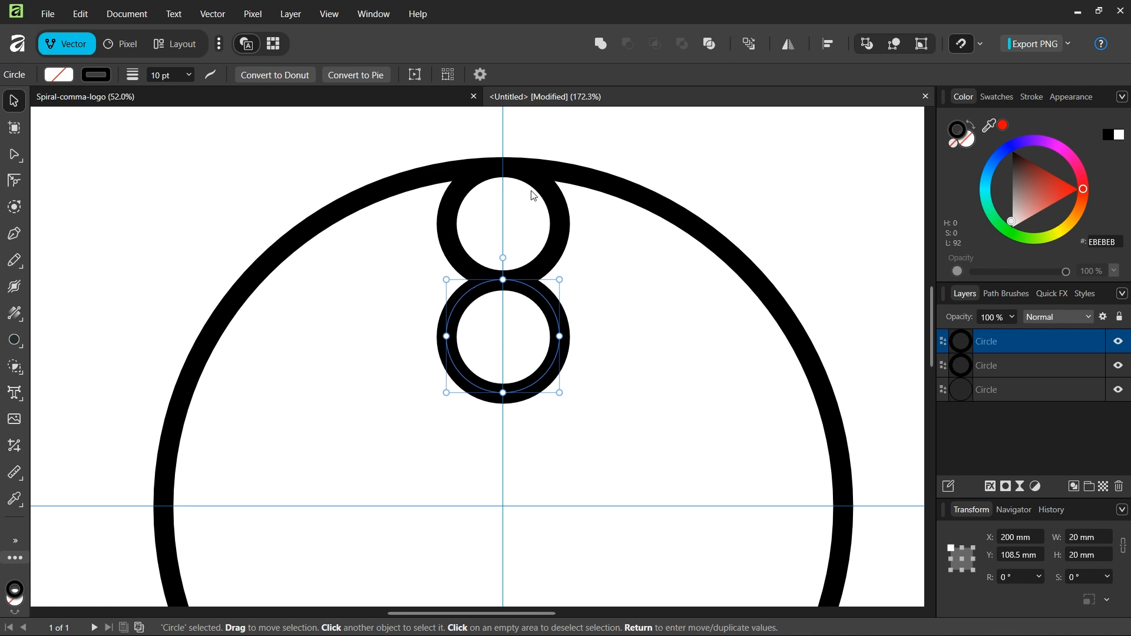
Stack two more 20 mm circles end to end down the vertical guide below the first.
{"action": "scroll", "scroll_direction": "down", "scroll_amount": 3}
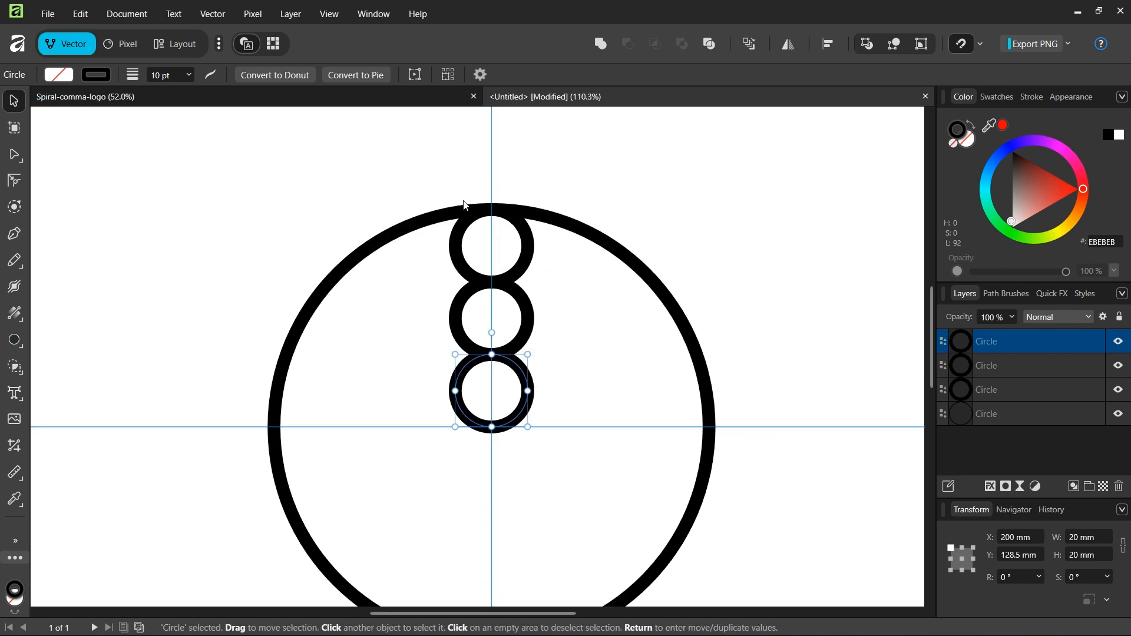
{"action": "mouse_move", "coordinate": [409, 318]}
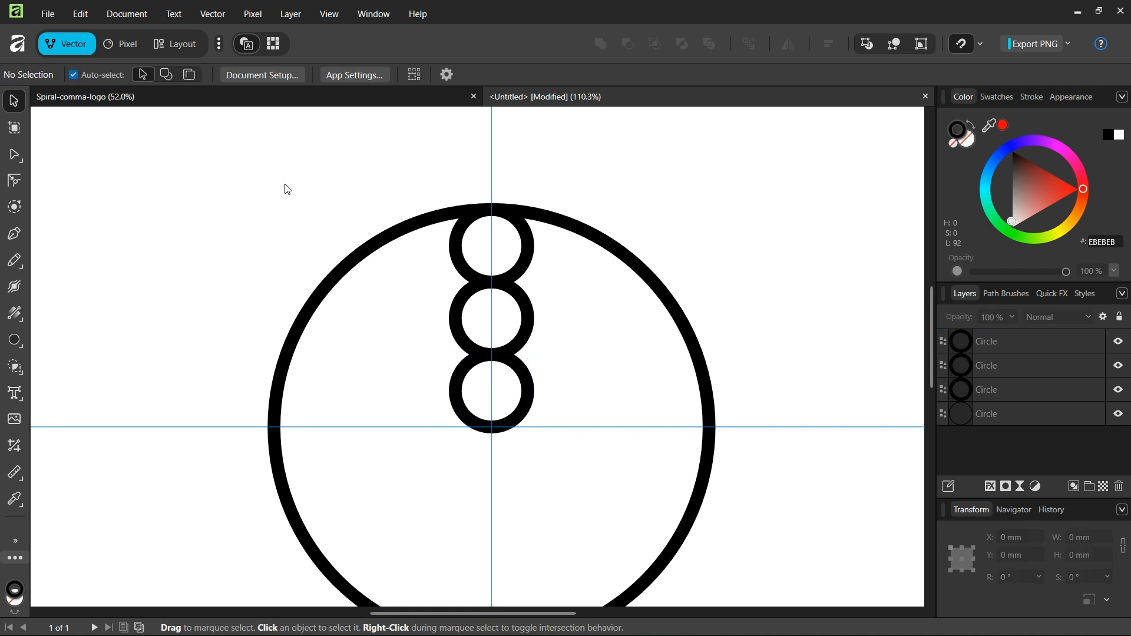
{"action": "mouse_move", "coordinate": [345, 272]}
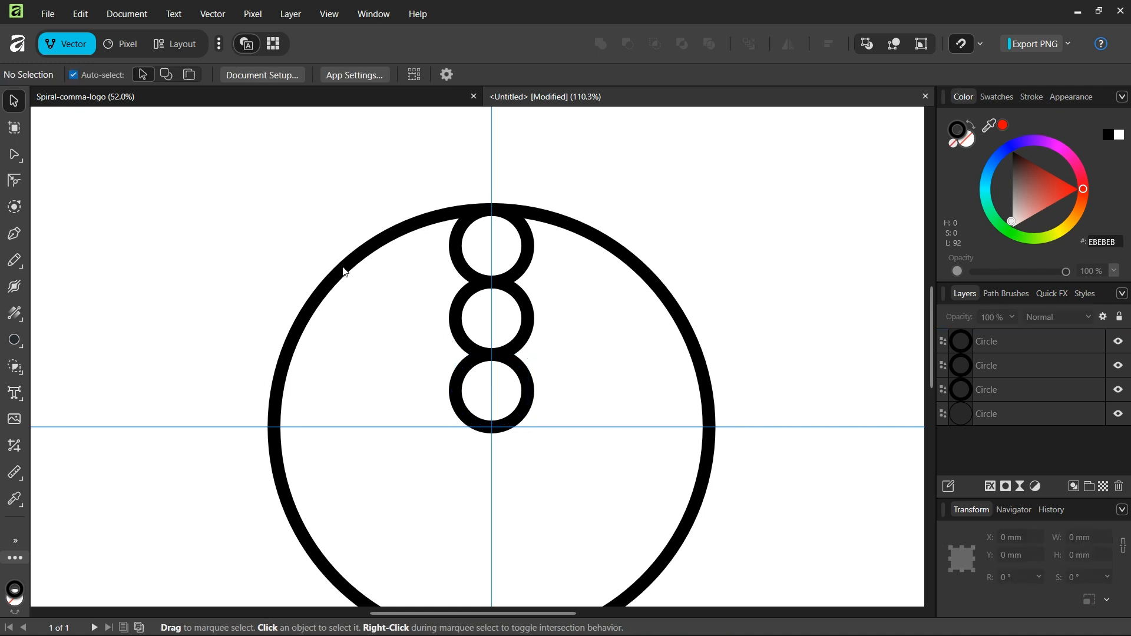
Copy the large circle and resize the copies to 100, 80 and 60 mm, all sharing its bottom point.
{"action": "left_click", "coordinate": [344, 271]}
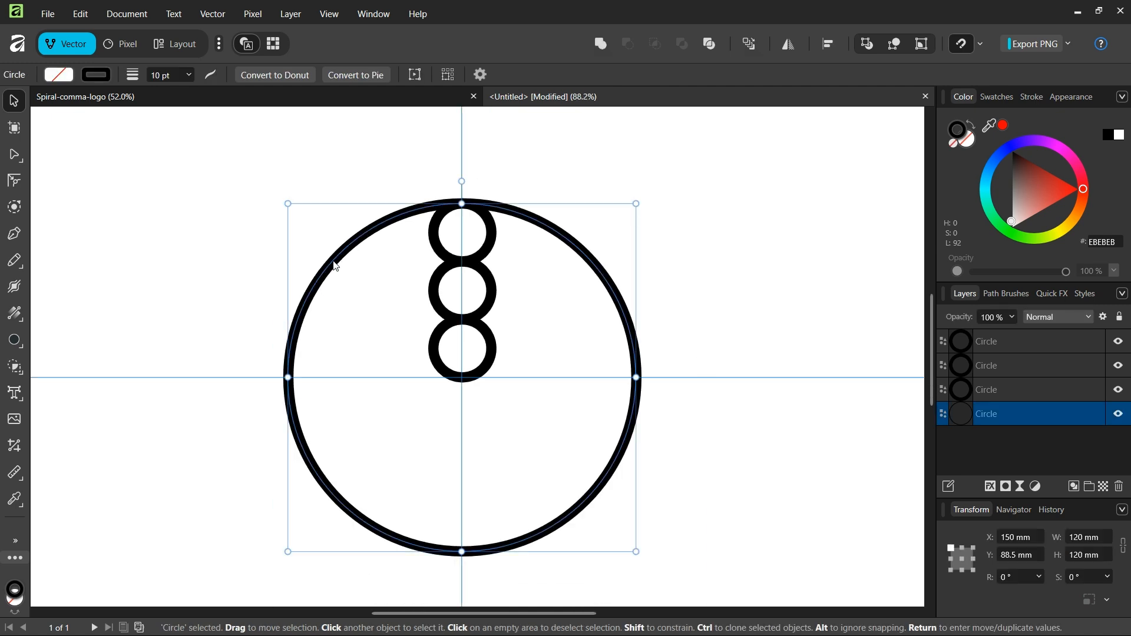
{"action": "mouse_move", "coordinate": [434, 440]}
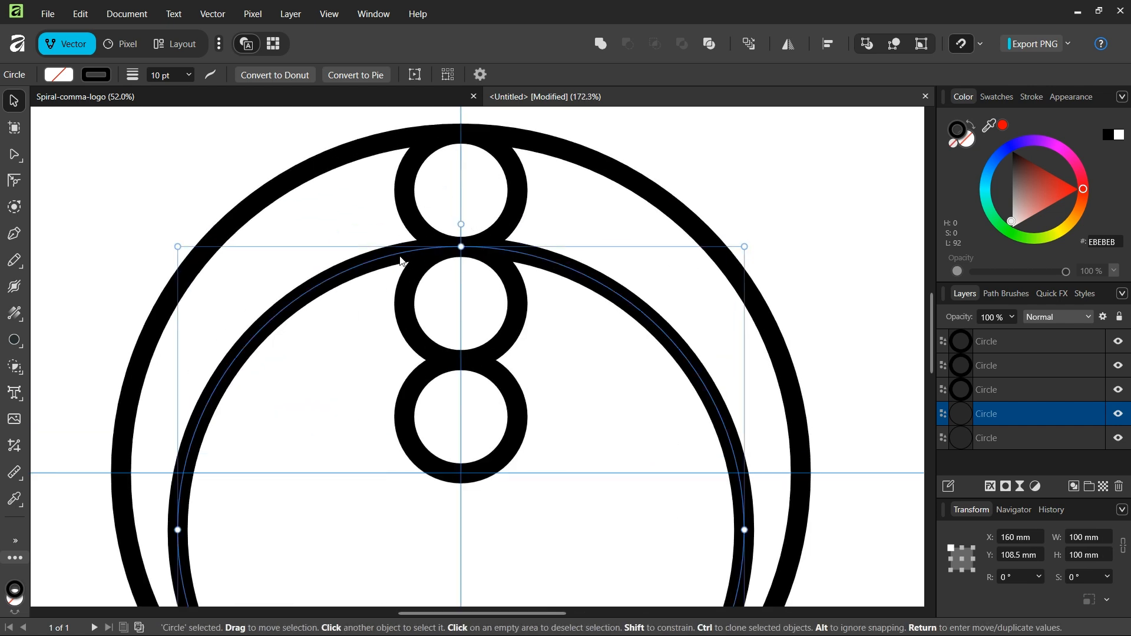
{"action": "mouse_move", "coordinate": [513, 167]}
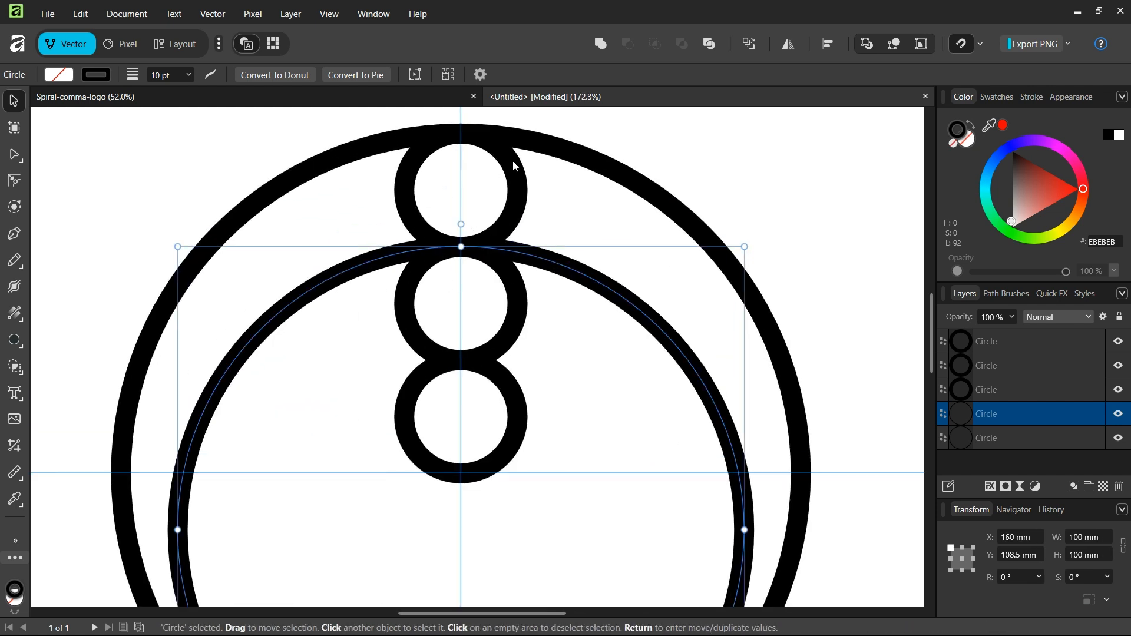
{"action": "mouse_move", "coordinate": [463, 278]}
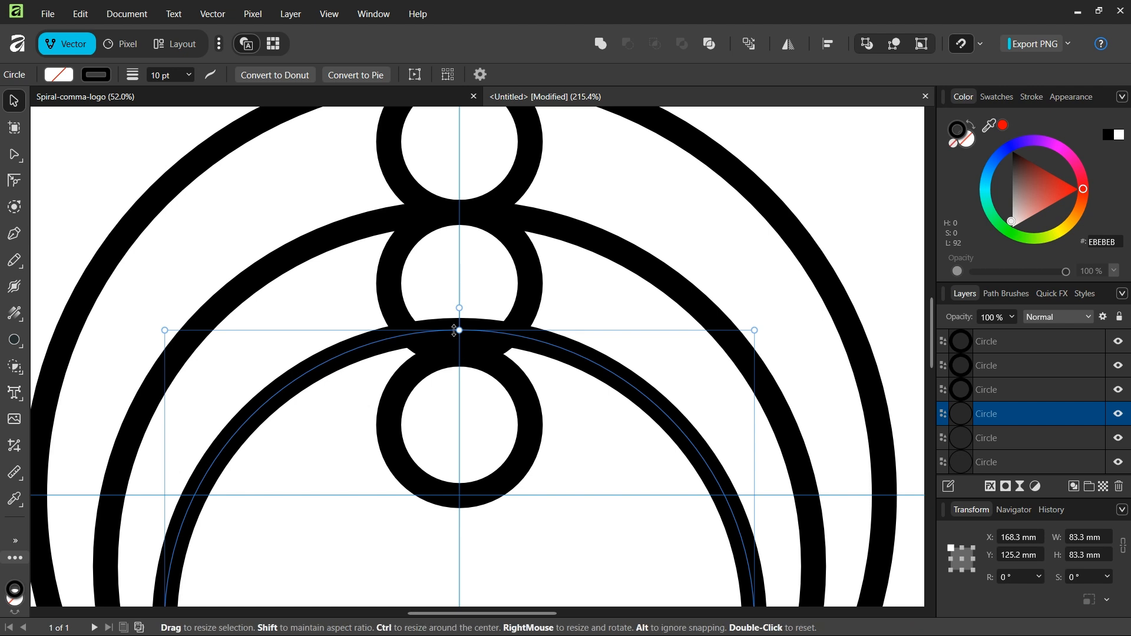
{"action": "left_click_drag", "start_coordinate": [458, 329], "coordinate": [458, 351]}
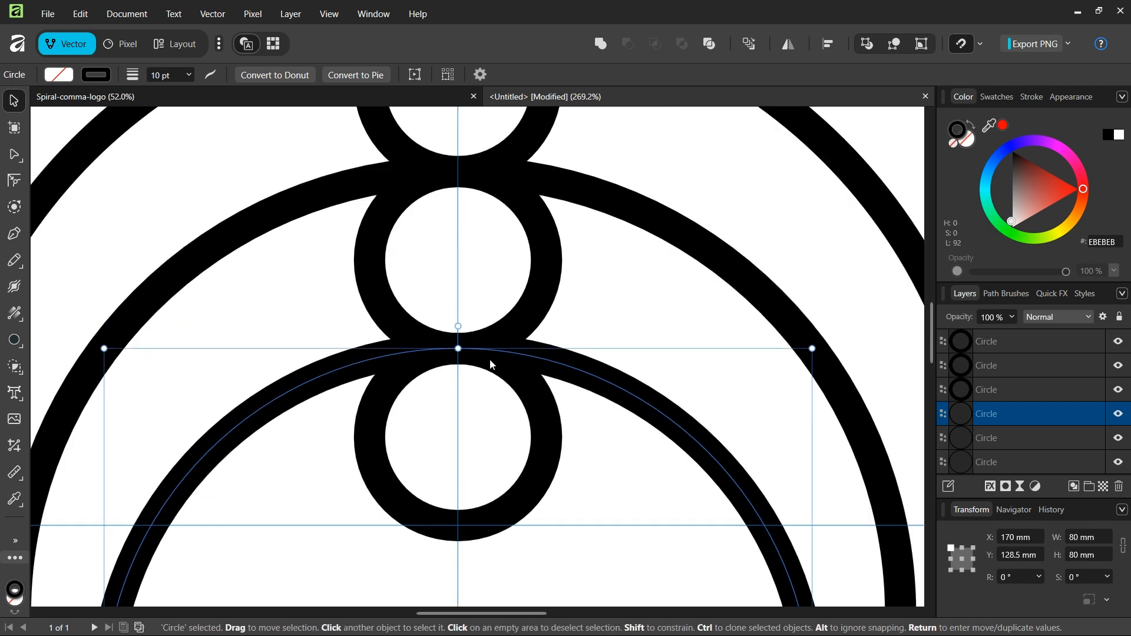
{"action": "scroll", "scroll_direction": "down", "scroll_amount": 3}
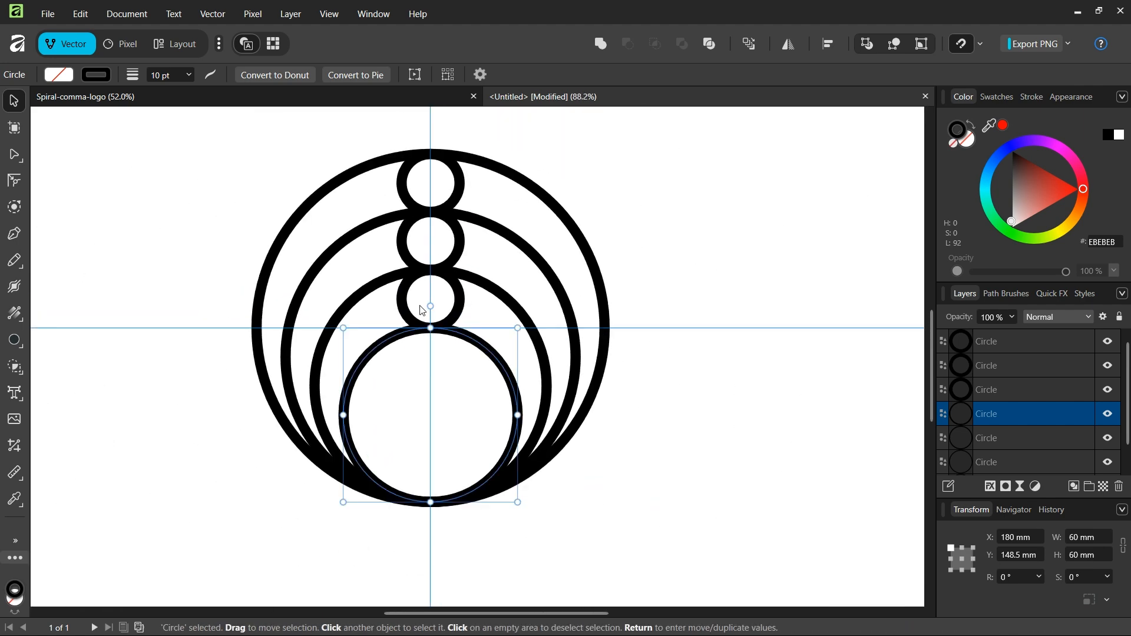
{"action": "mouse_move", "coordinate": [270, 329]}
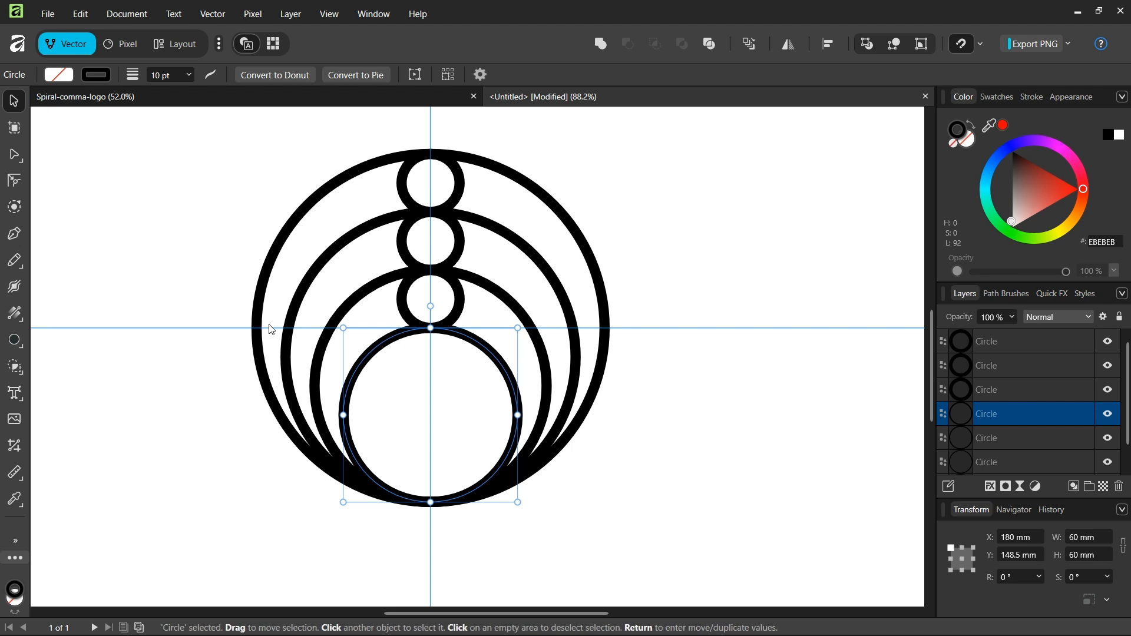
{"action": "mouse_move", "coordinate": [638, 215]}
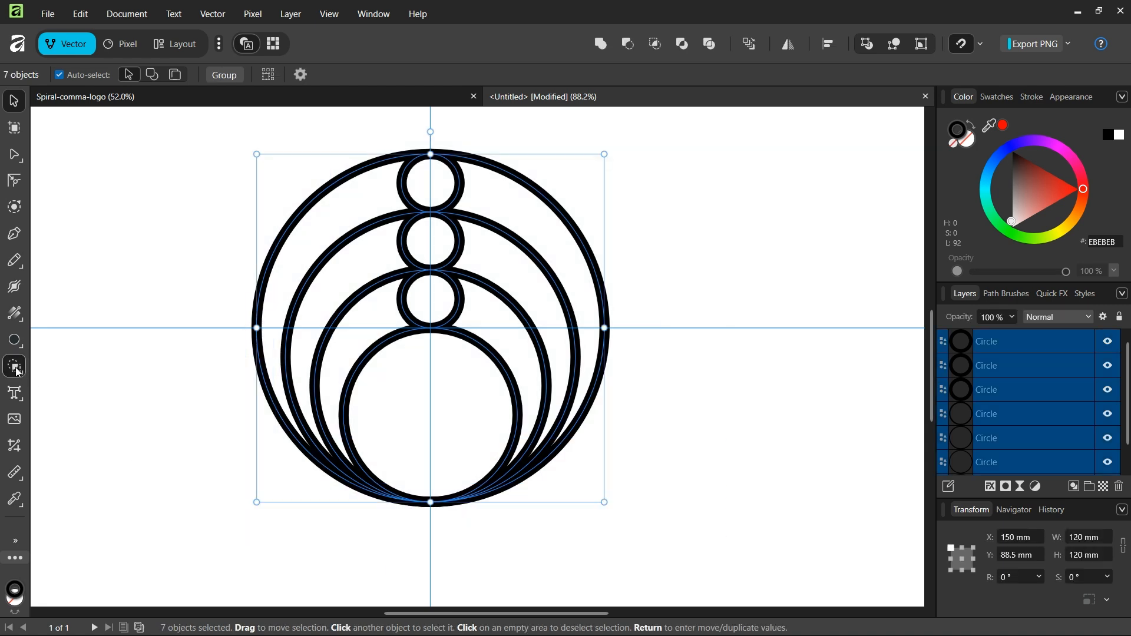
Activate the Shape Builder Tool in add mode on the selected circles to merge the comma regions.
{"action": "left_click", "coordinate": [15, 367]}
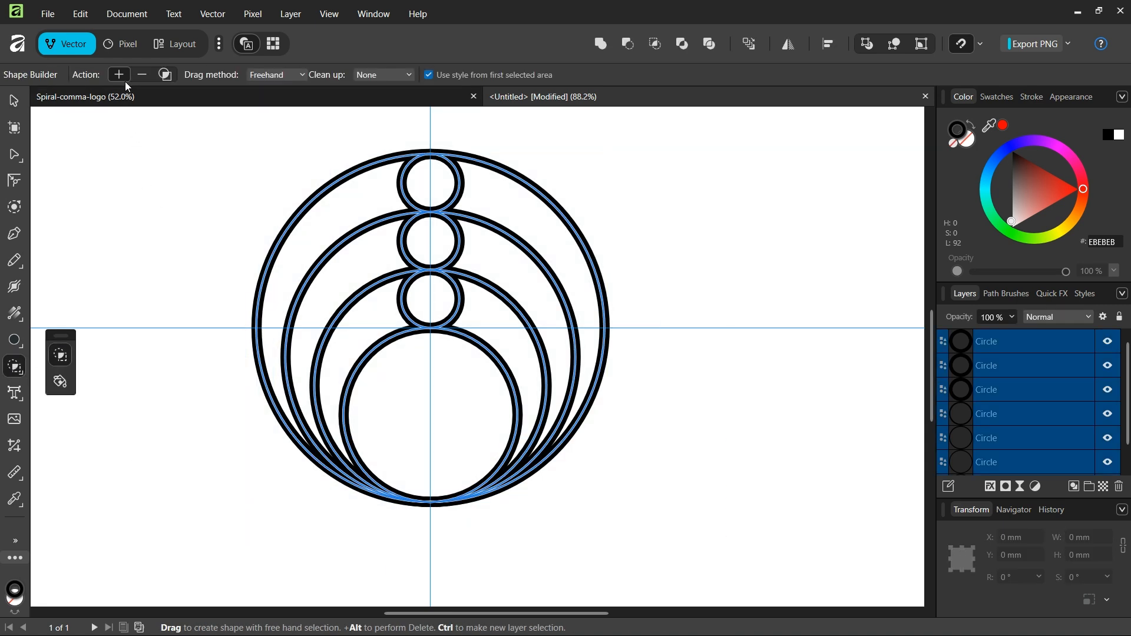
{"action": "mouse_move", "coordinate": [404, 138]}
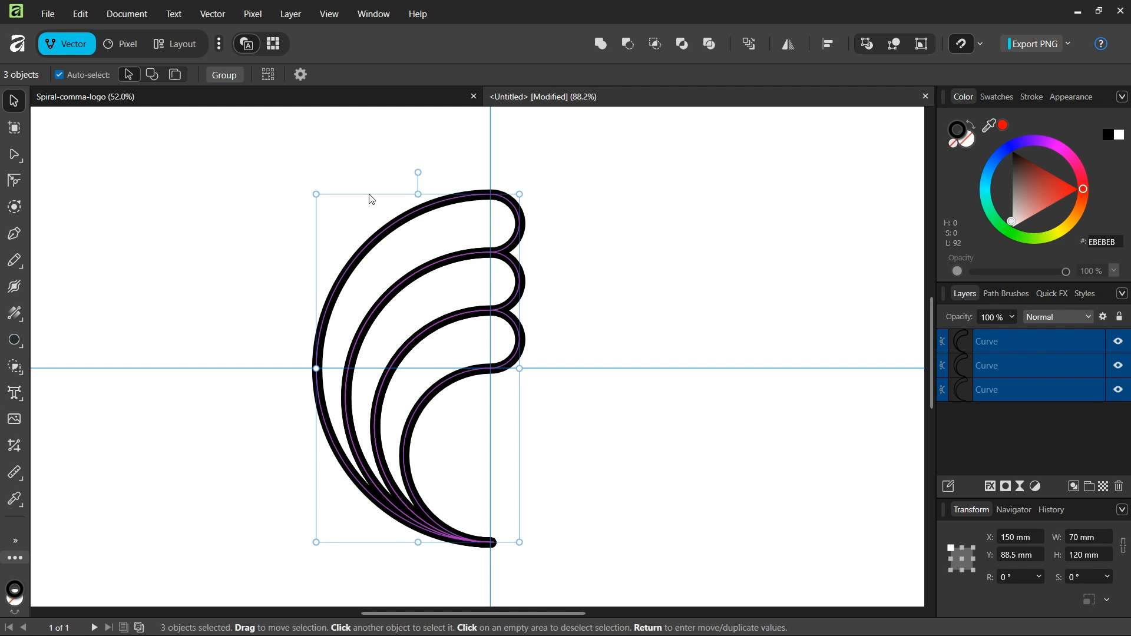
{"action": "mouse_move", "coordinate": [366, 462]}
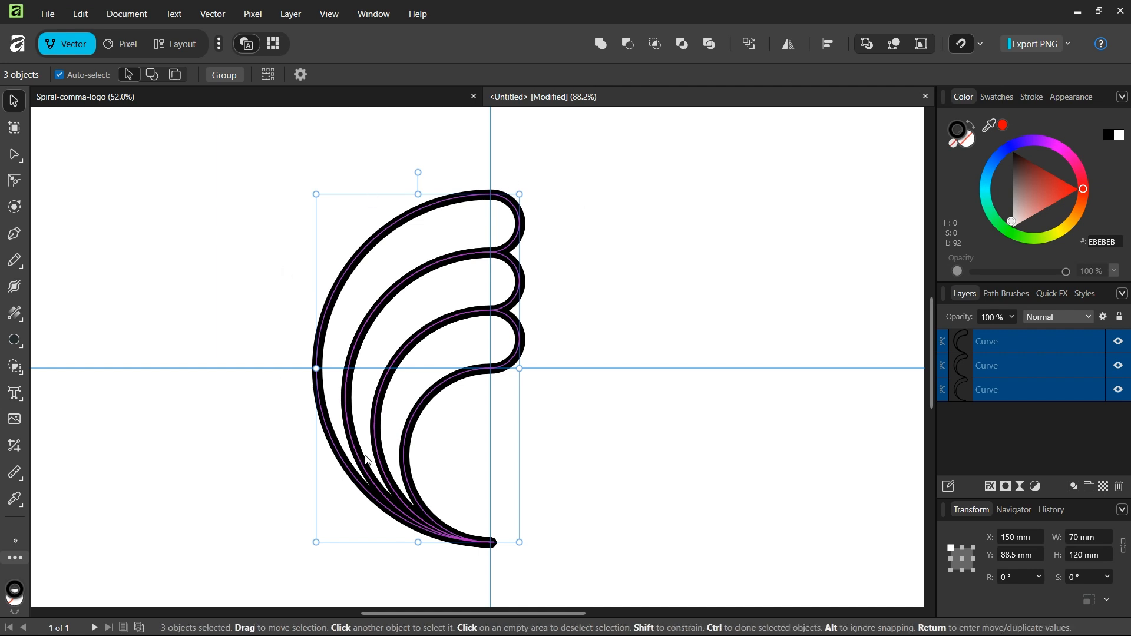
Group the three comma curves and show the transform origin in the Move Tool settings.
{"action": "left_click", "coordinate": [224, 75]}
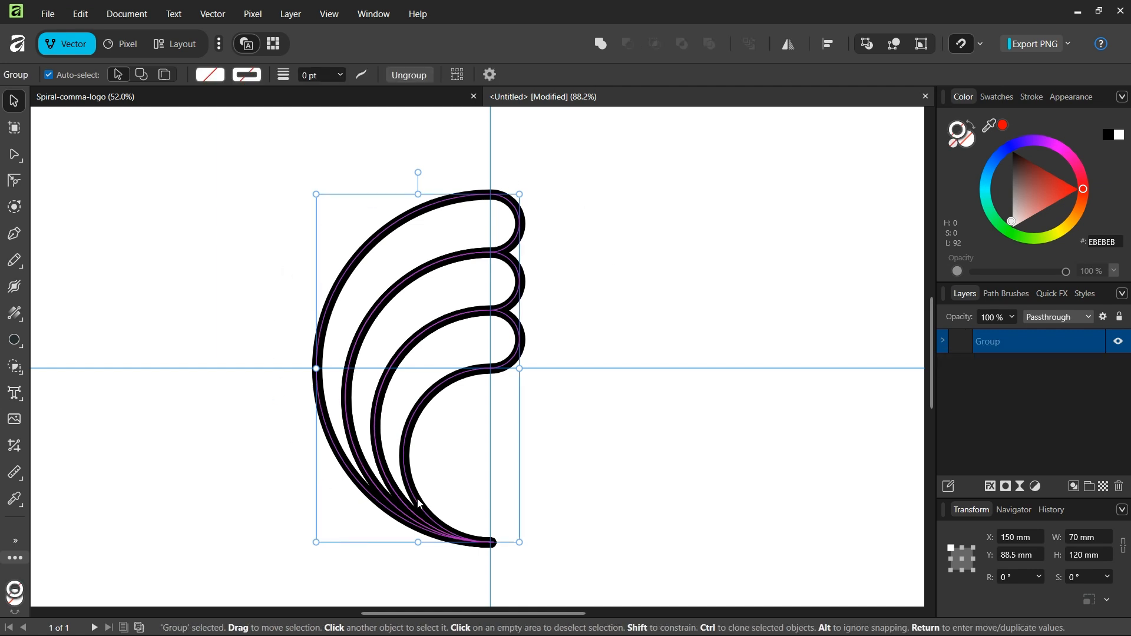
{"action": "mouse_move", "coordinate": [490, 77]}
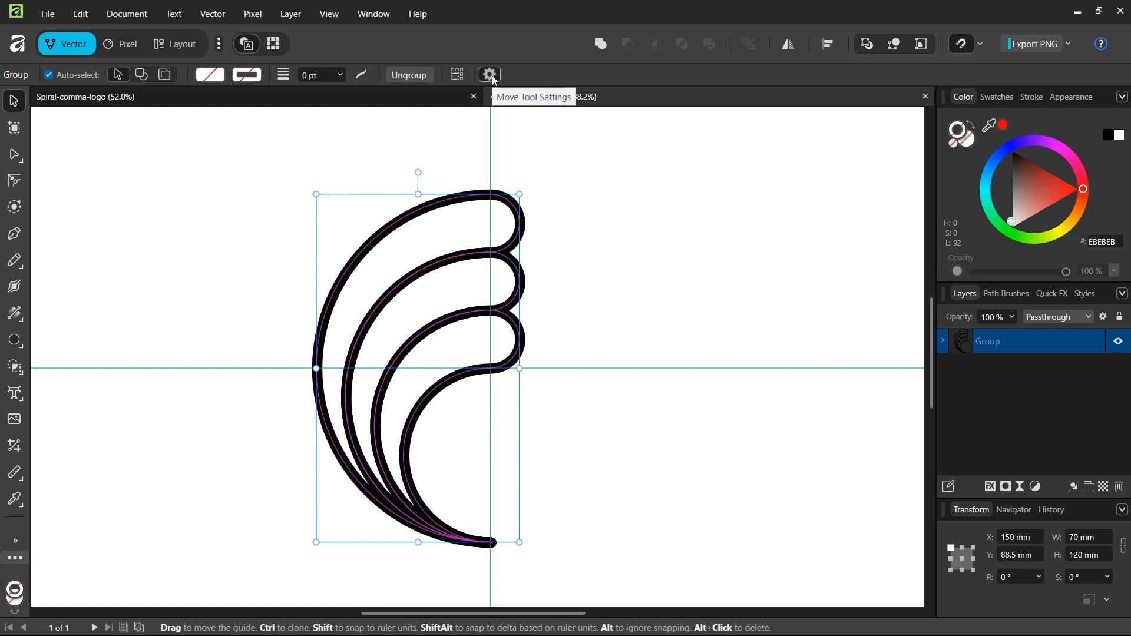
{"action": "left_click", "coordinate": [490, 75]}
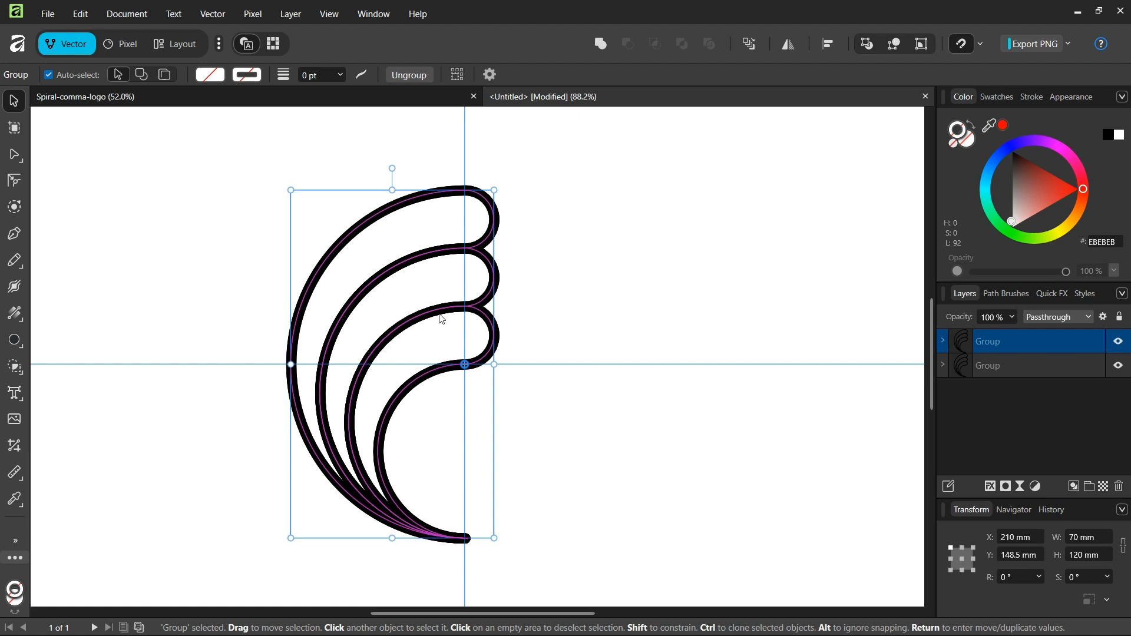
Rotate the duplicate comma group 180° around the guide crossing to complete the logo.
{"action": "left_click", "coordinate": [1016, 578]}
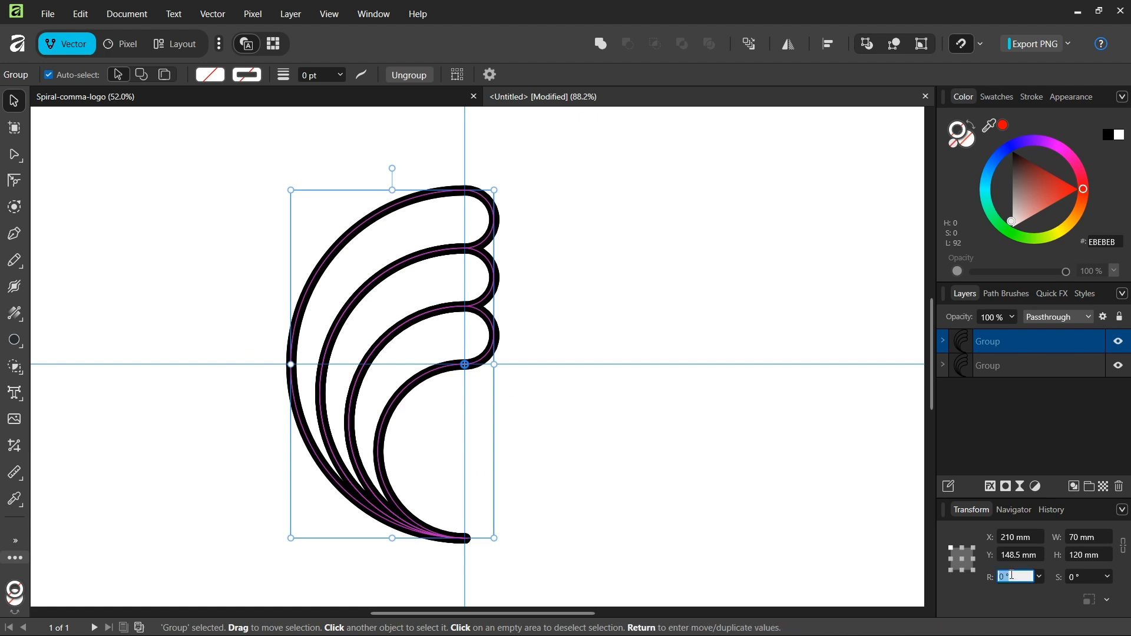
{"action": "type", "text": "180"}
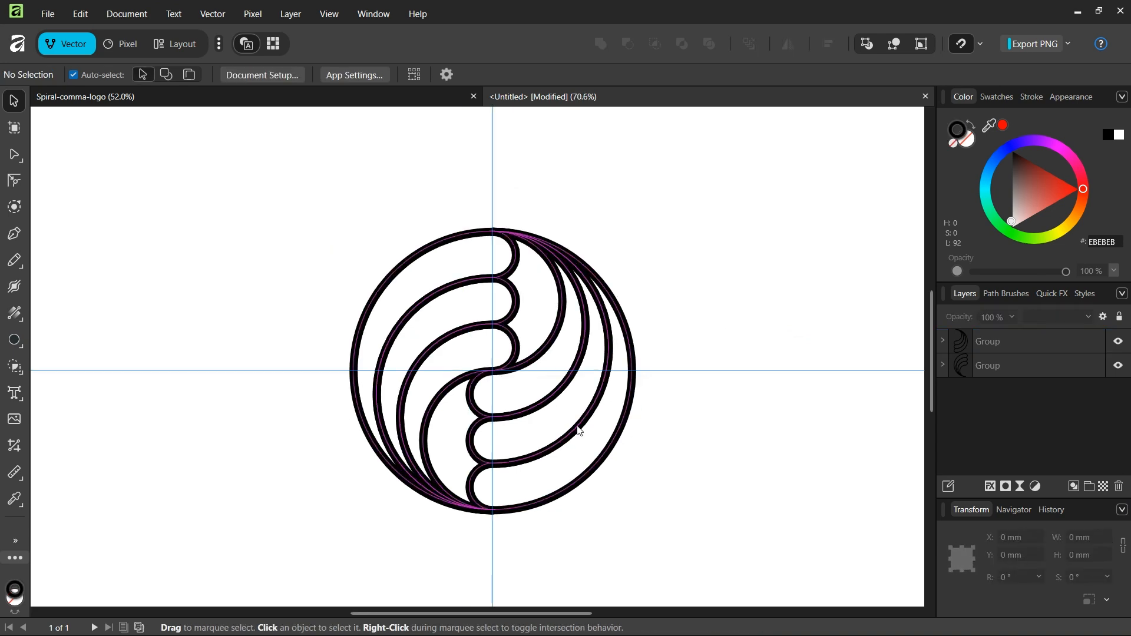
{"action": "mouse_move", "coordinate": [540, 455]}
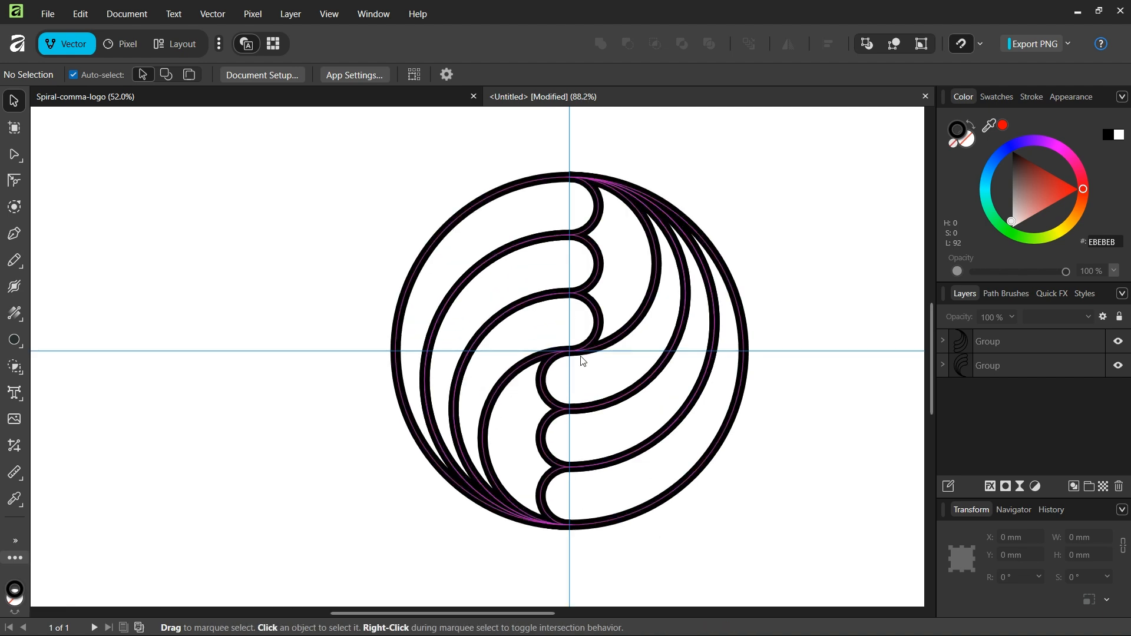
{"action": "mouse_move", "coordinate": [794, 249]}
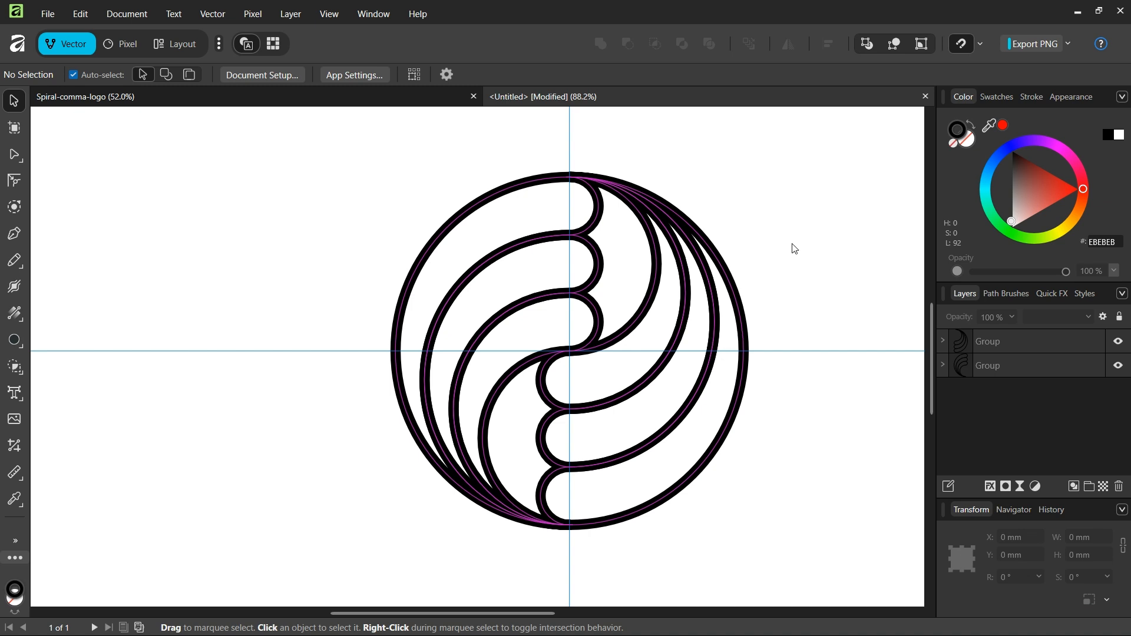
{"action": "mouse_move", "coordinate": [413, 185]}
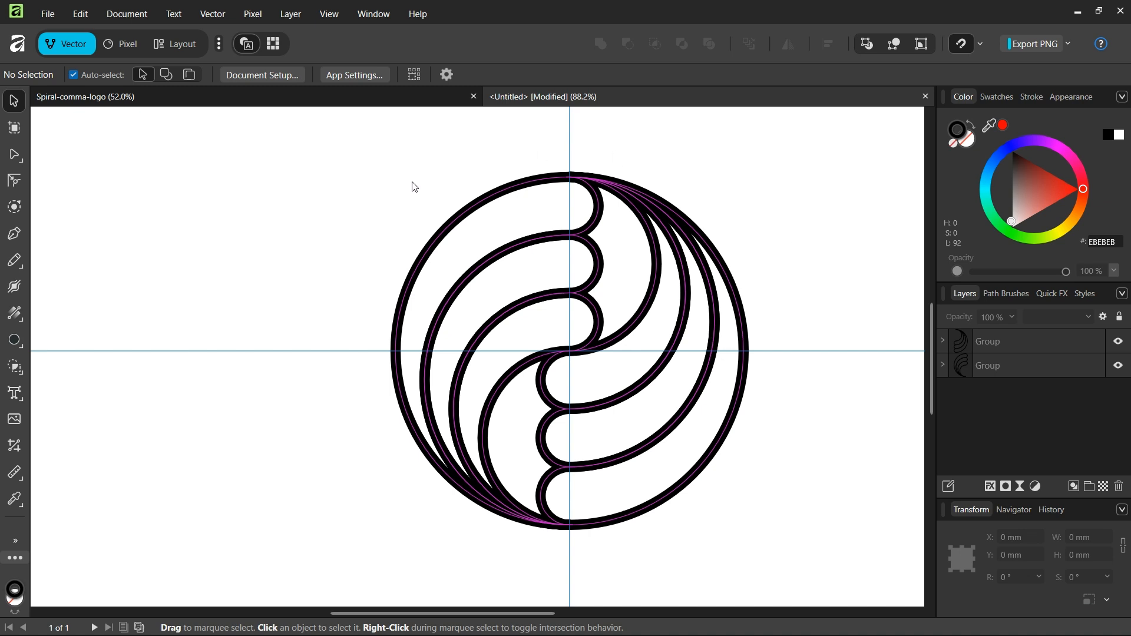
{"action": "mouse_move", "coordinate": [367, 320]}
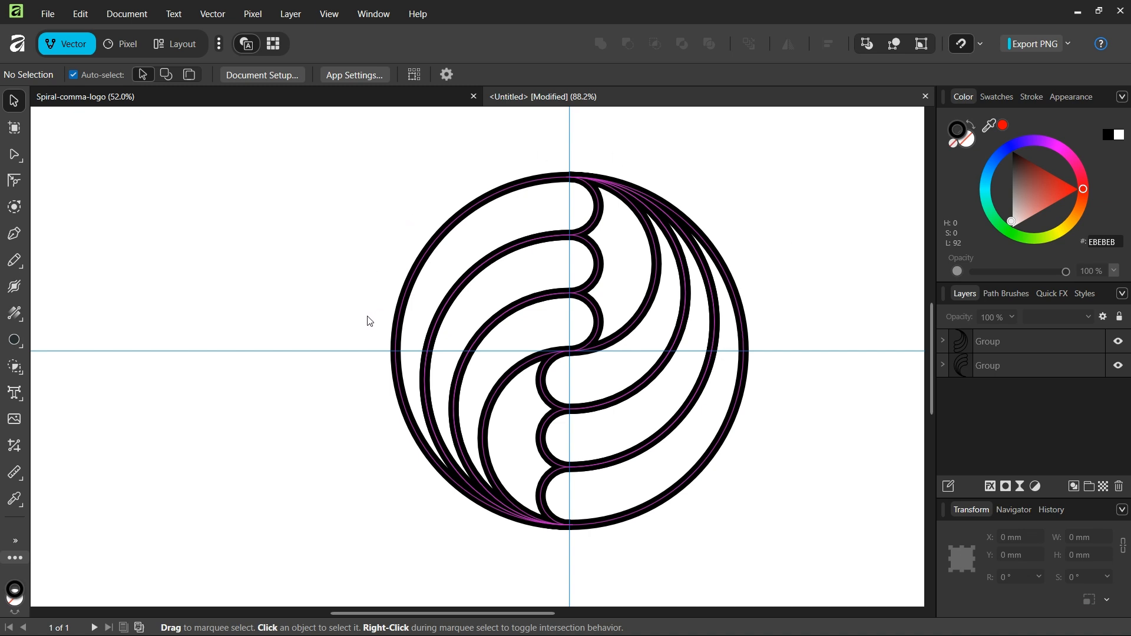
{"action": "mouse_move", "coordinate": [494, 517]}
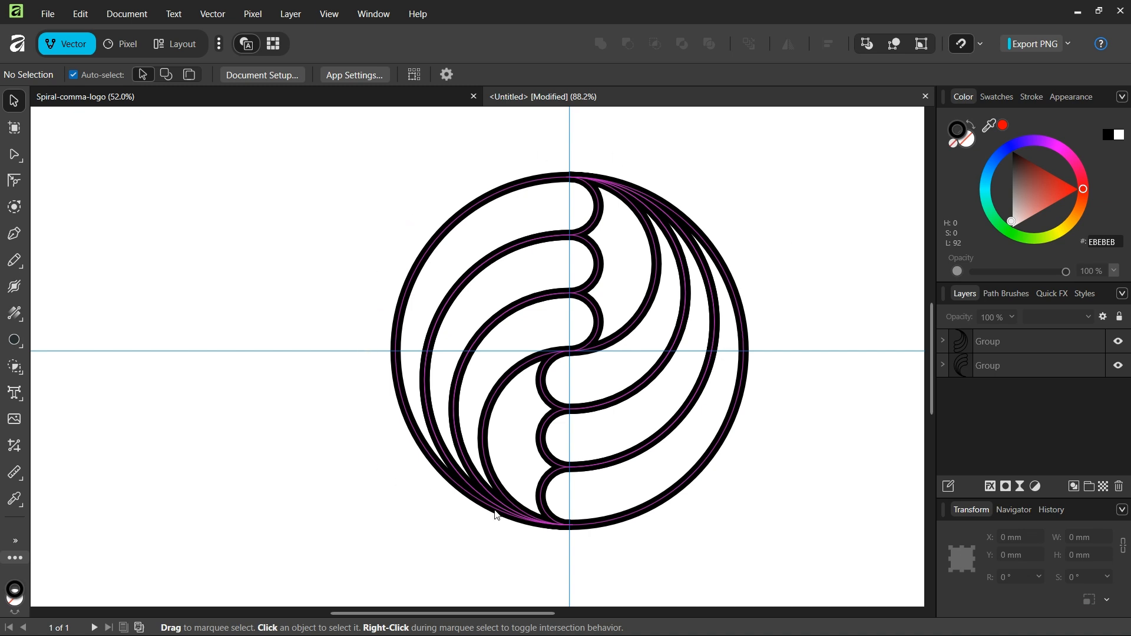